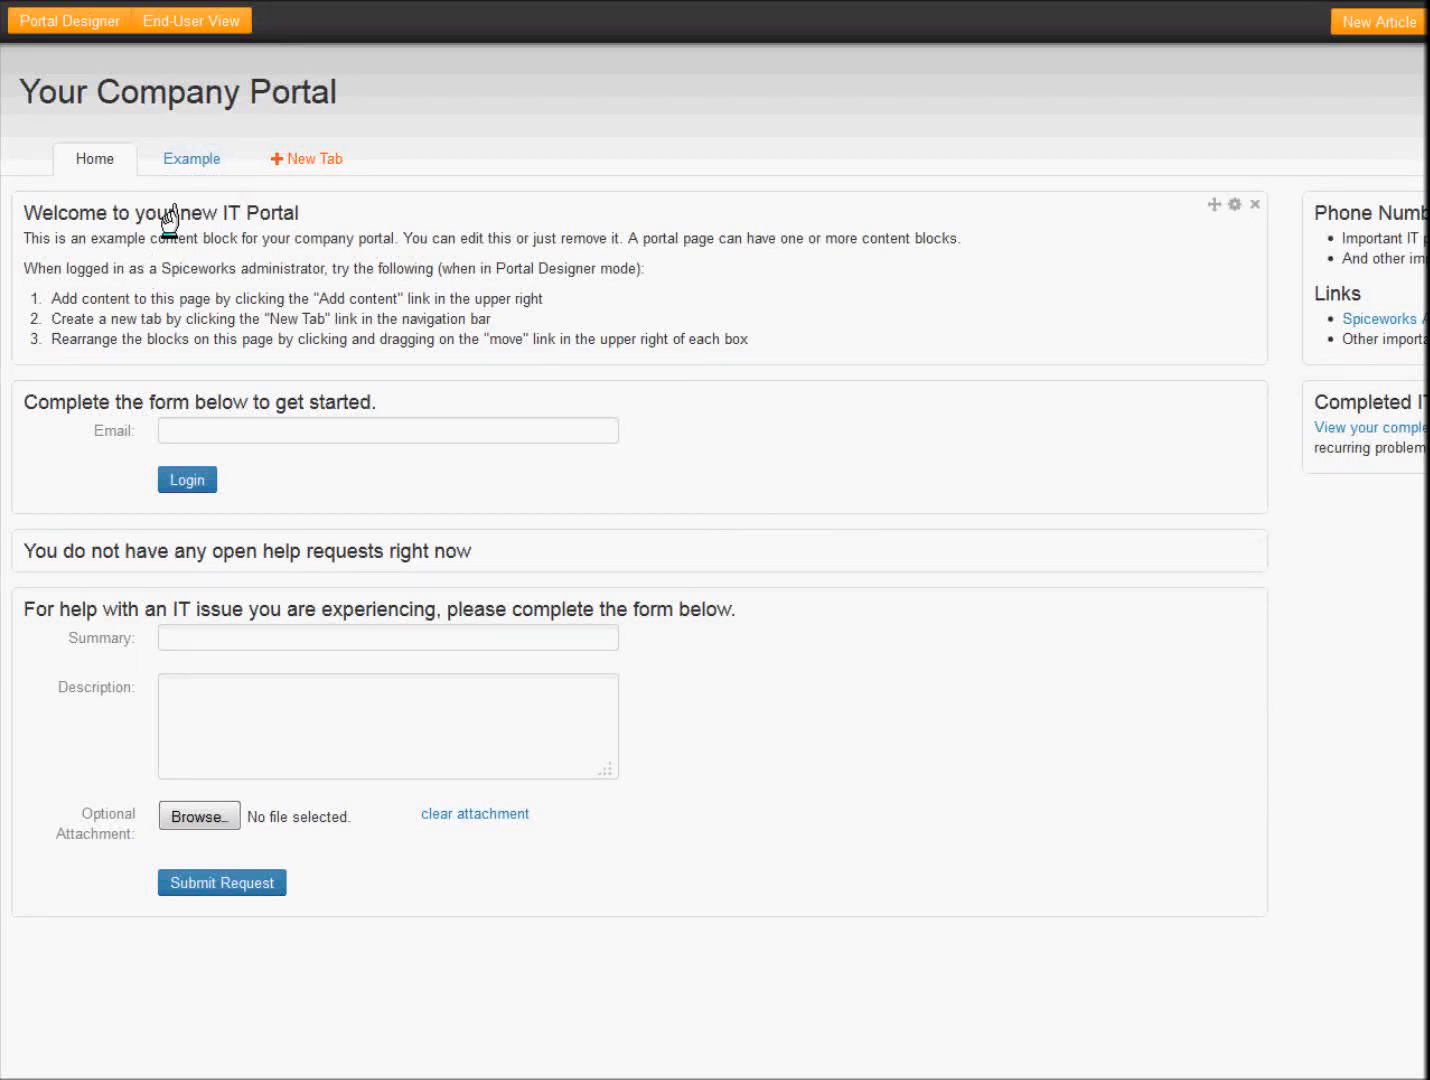
- Look at the Example page, then return to the portal's Home page
left_click(190, 160)
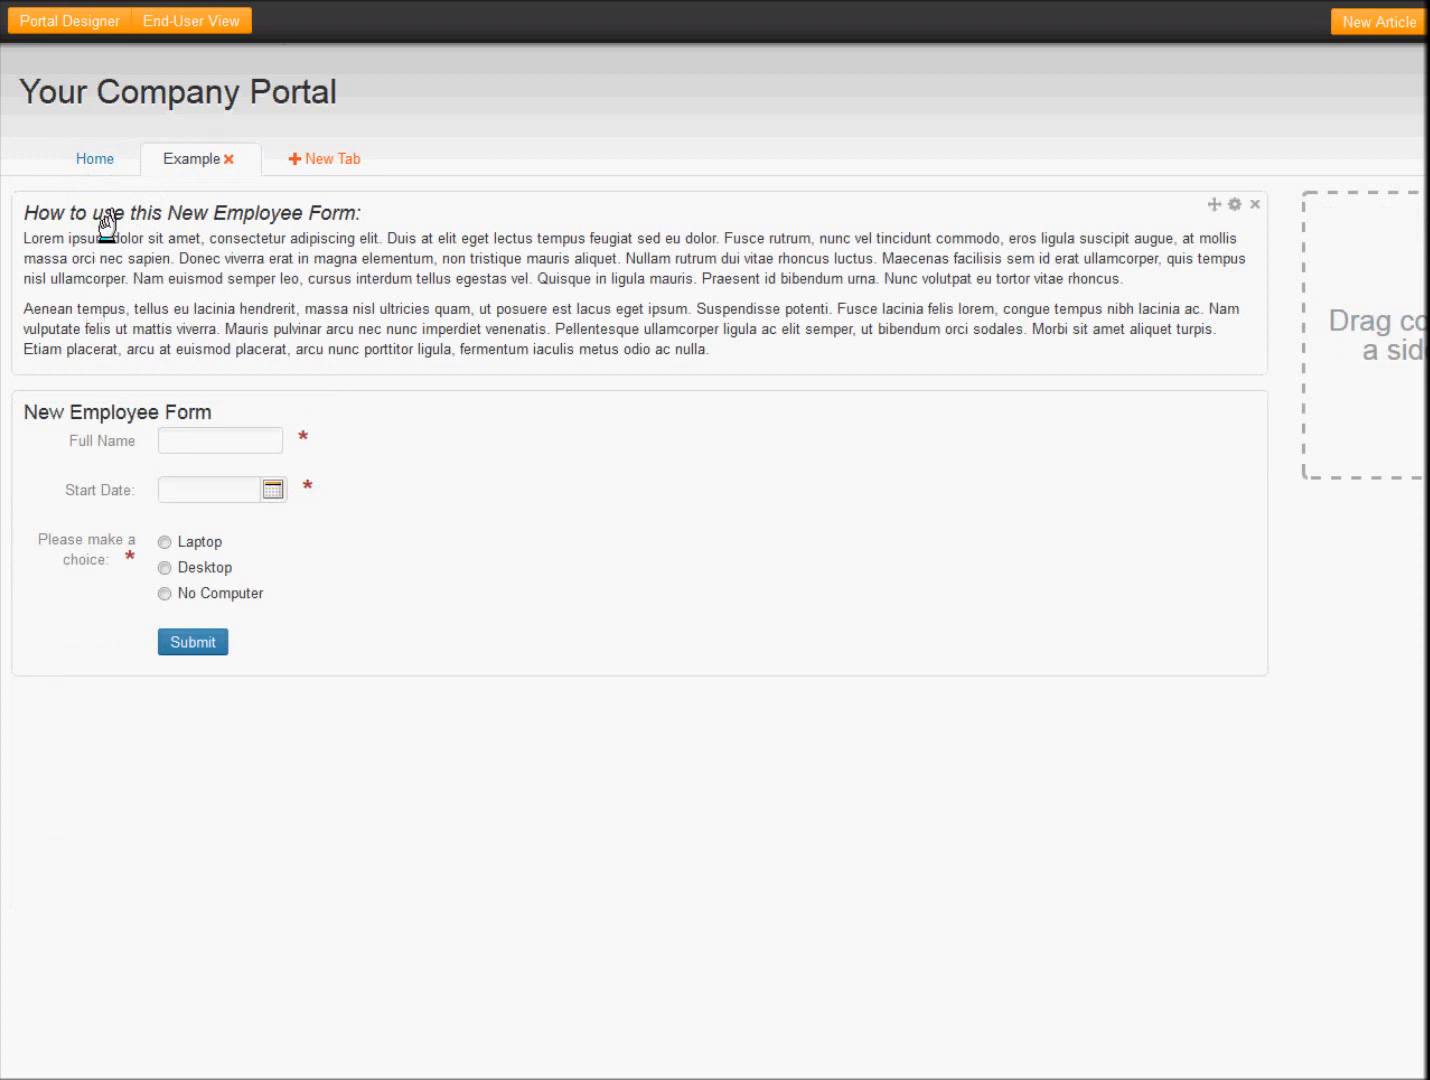
left_click(94, 160)
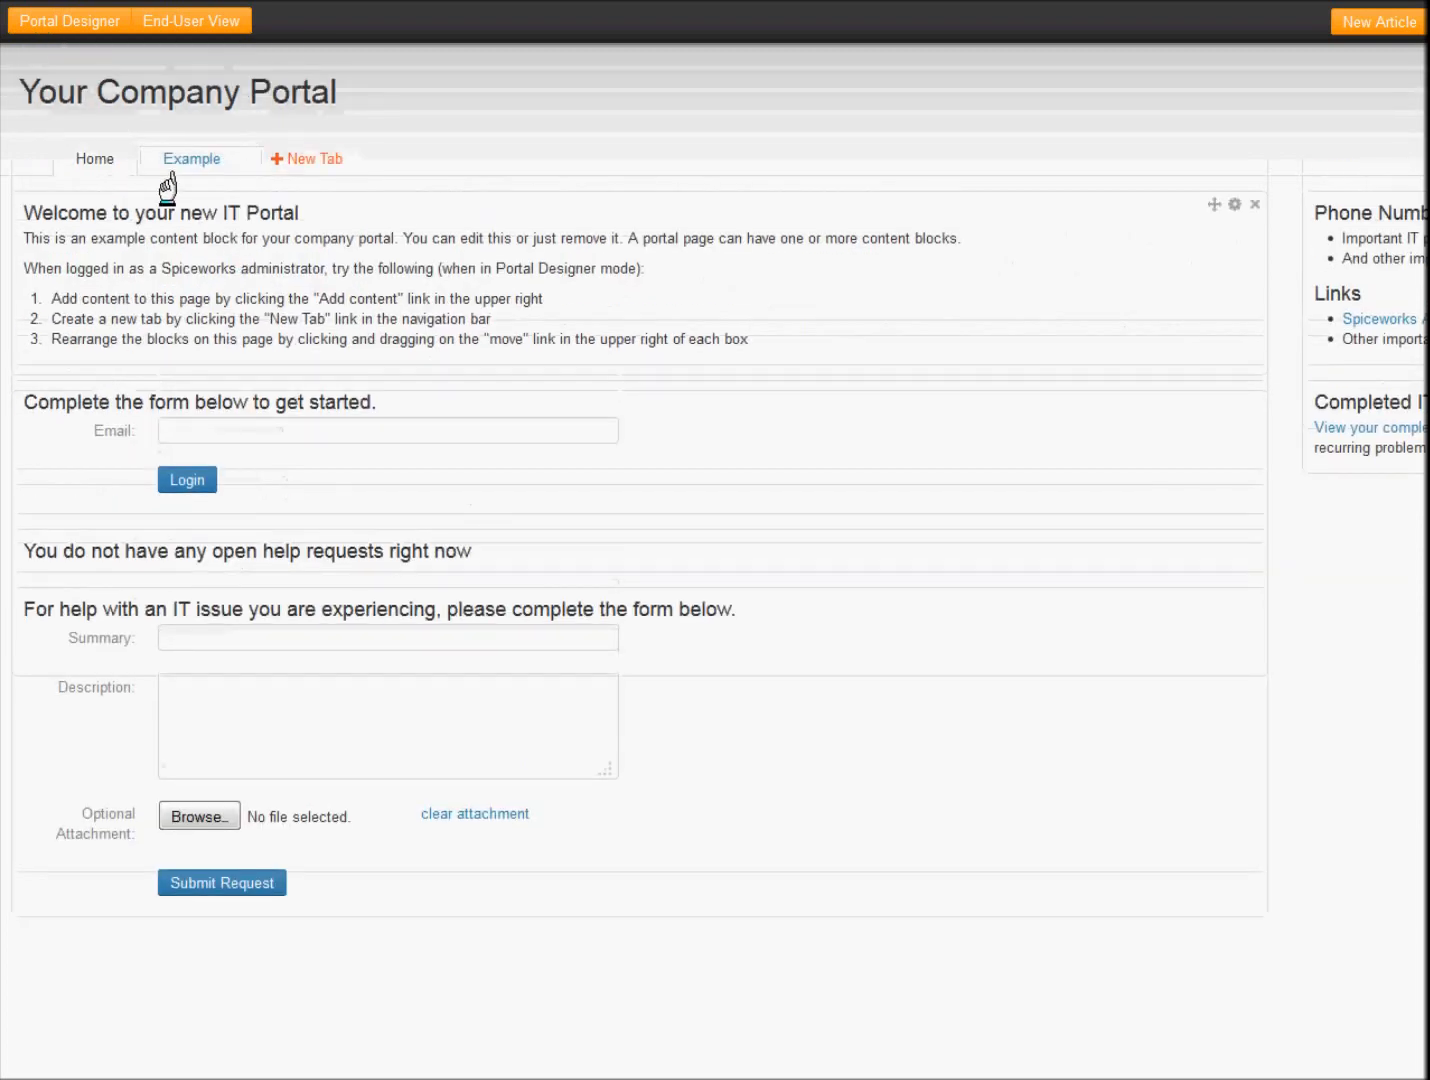
left_click(94, 160)
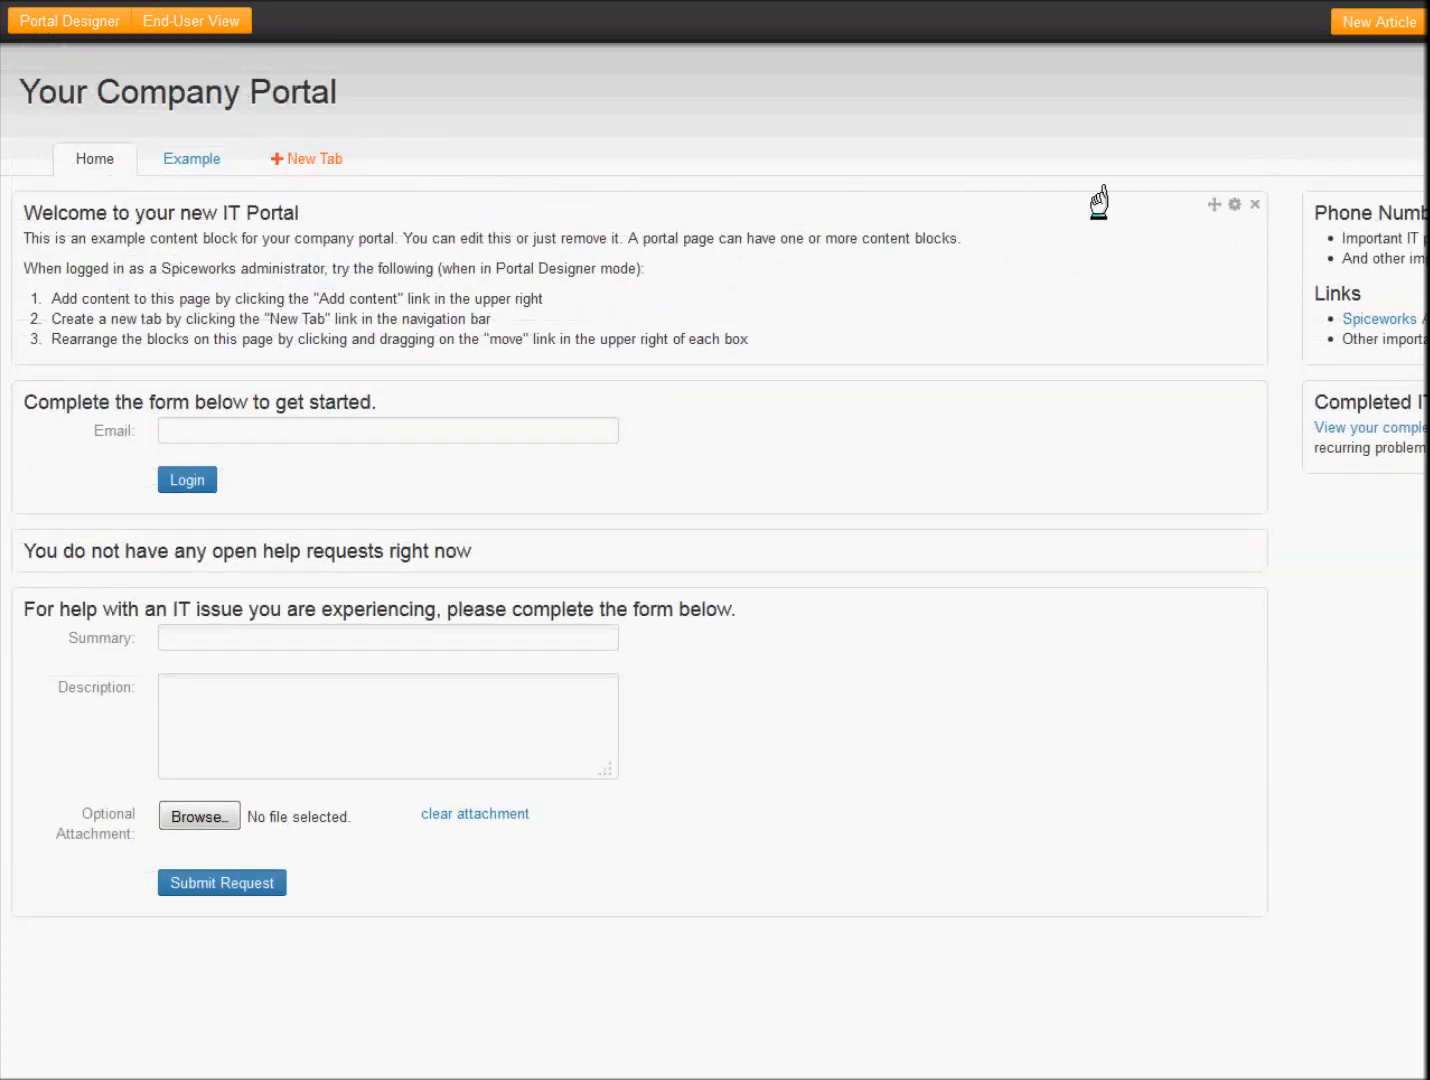
- Remove the welcome text, ticket form, open-requests notice and phone/links blocks, confirming each
left_click(1254, 204)
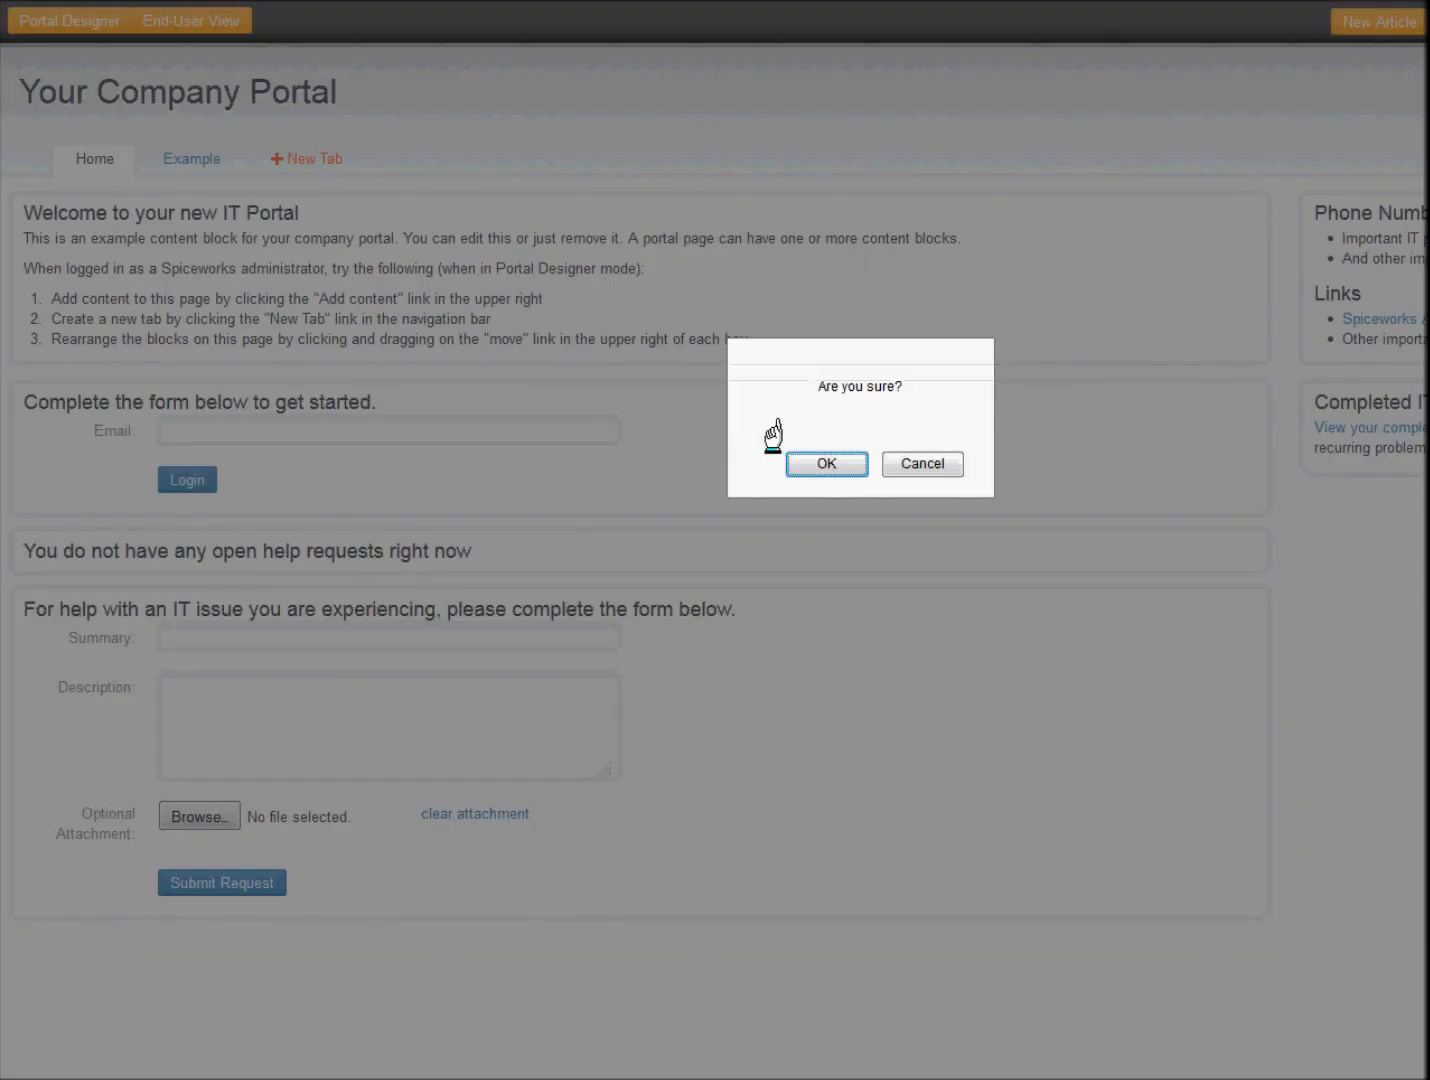
left_click(826, 464)
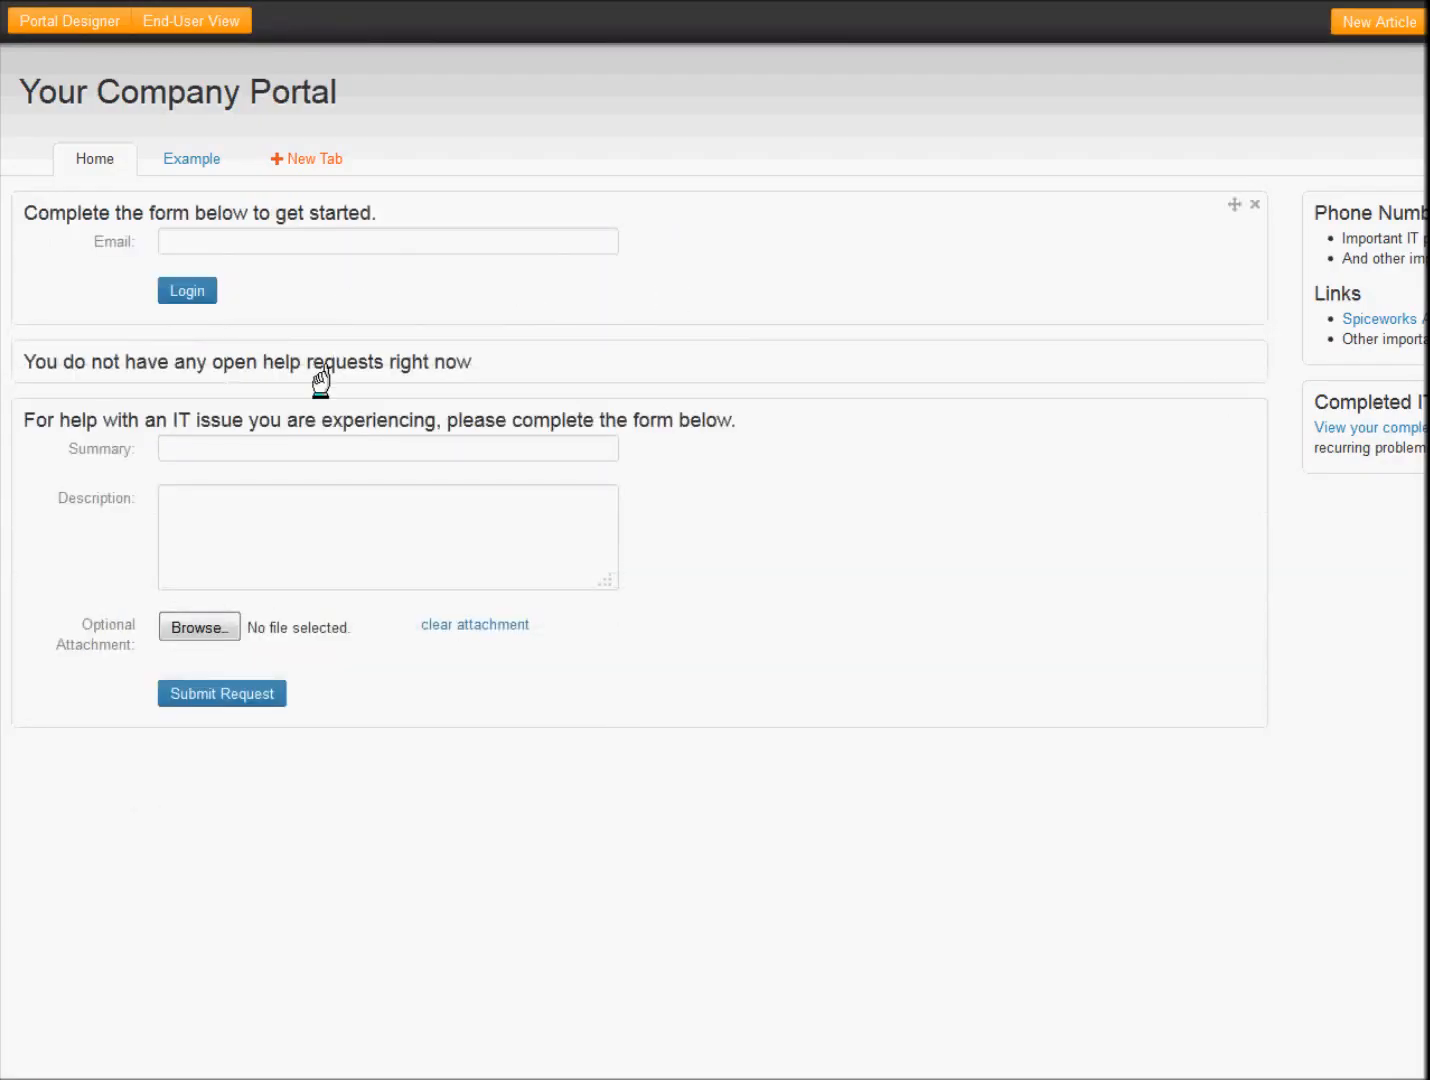
mouse_move(1258, 204)
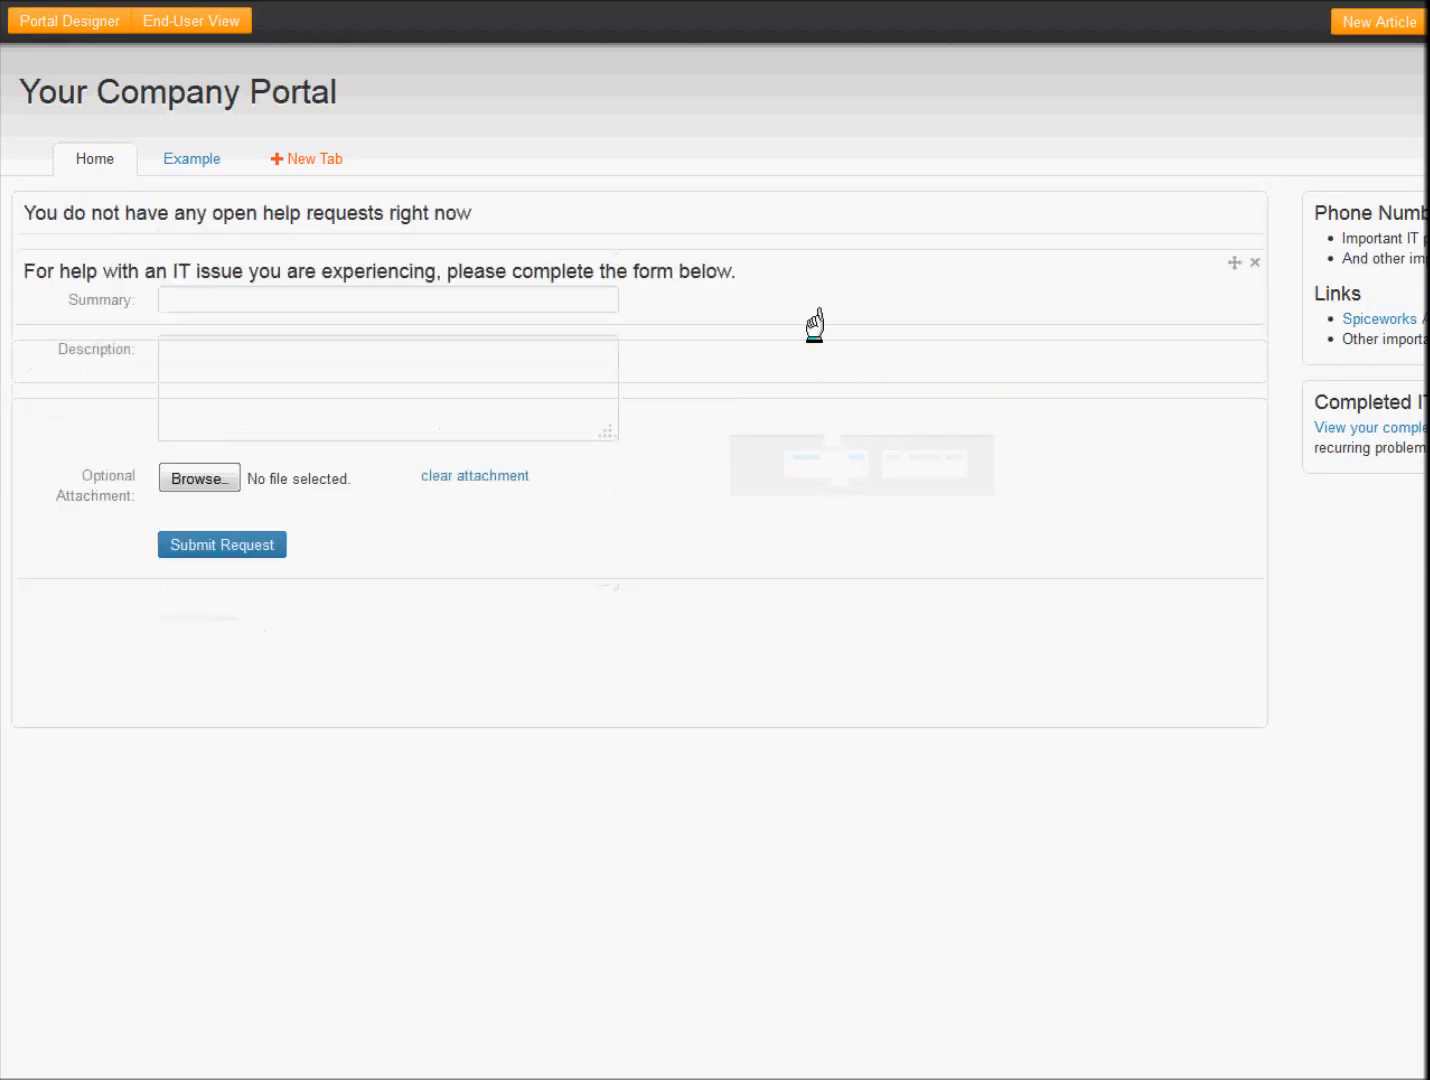
mouse_move(1256, 264)
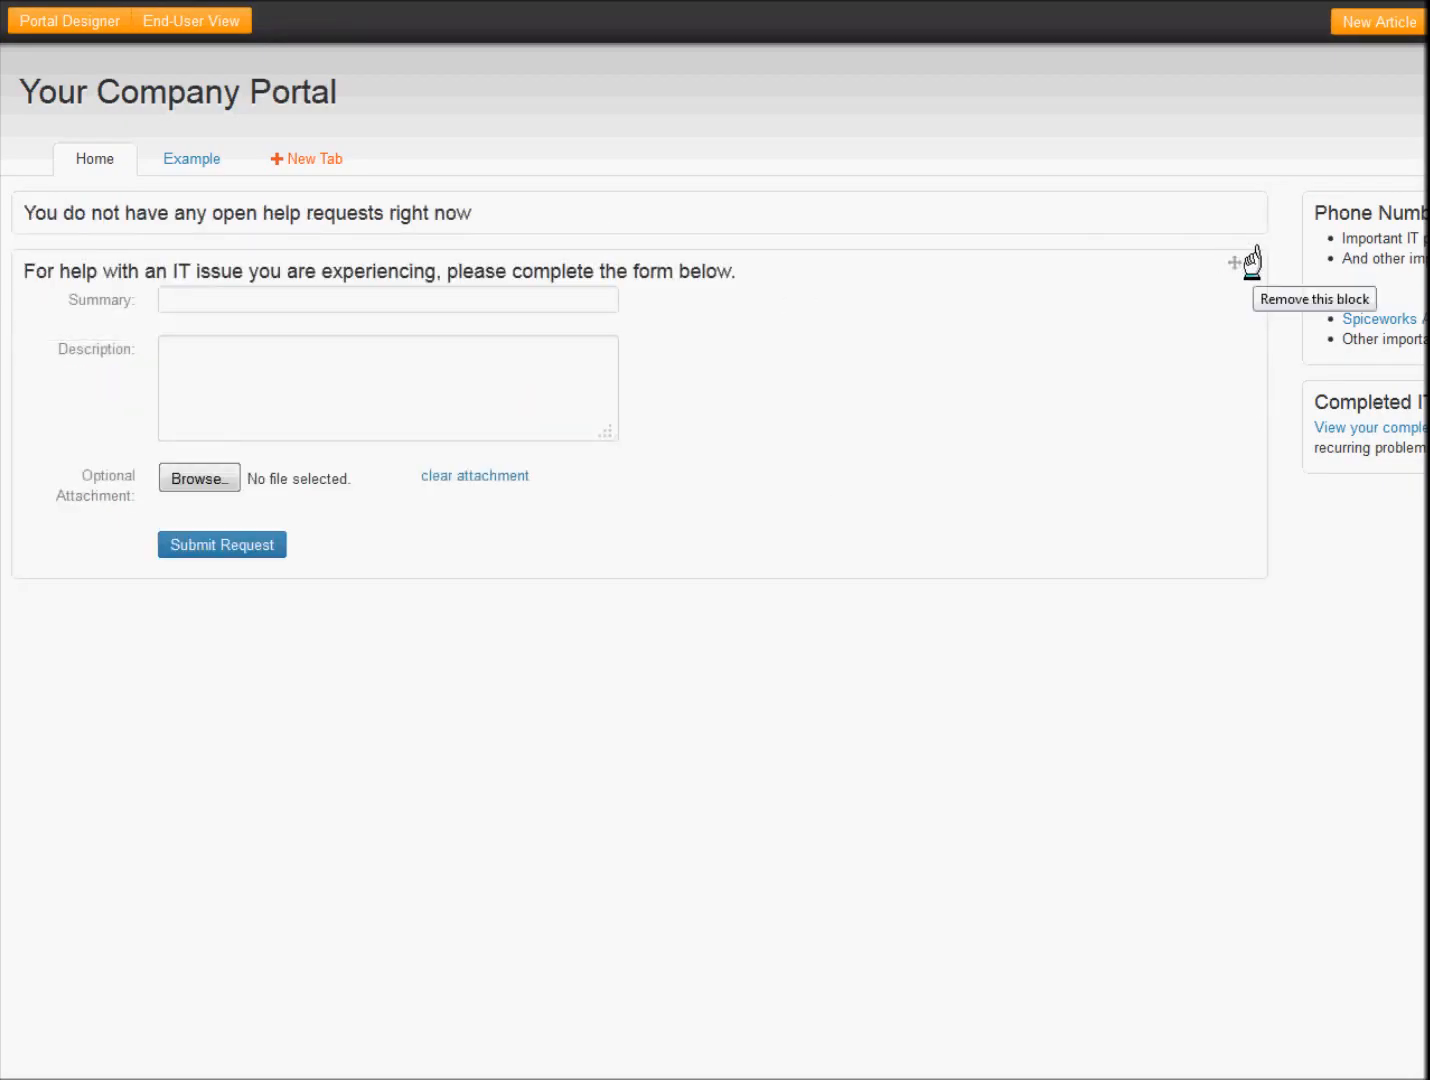
left_click(1254, 264)
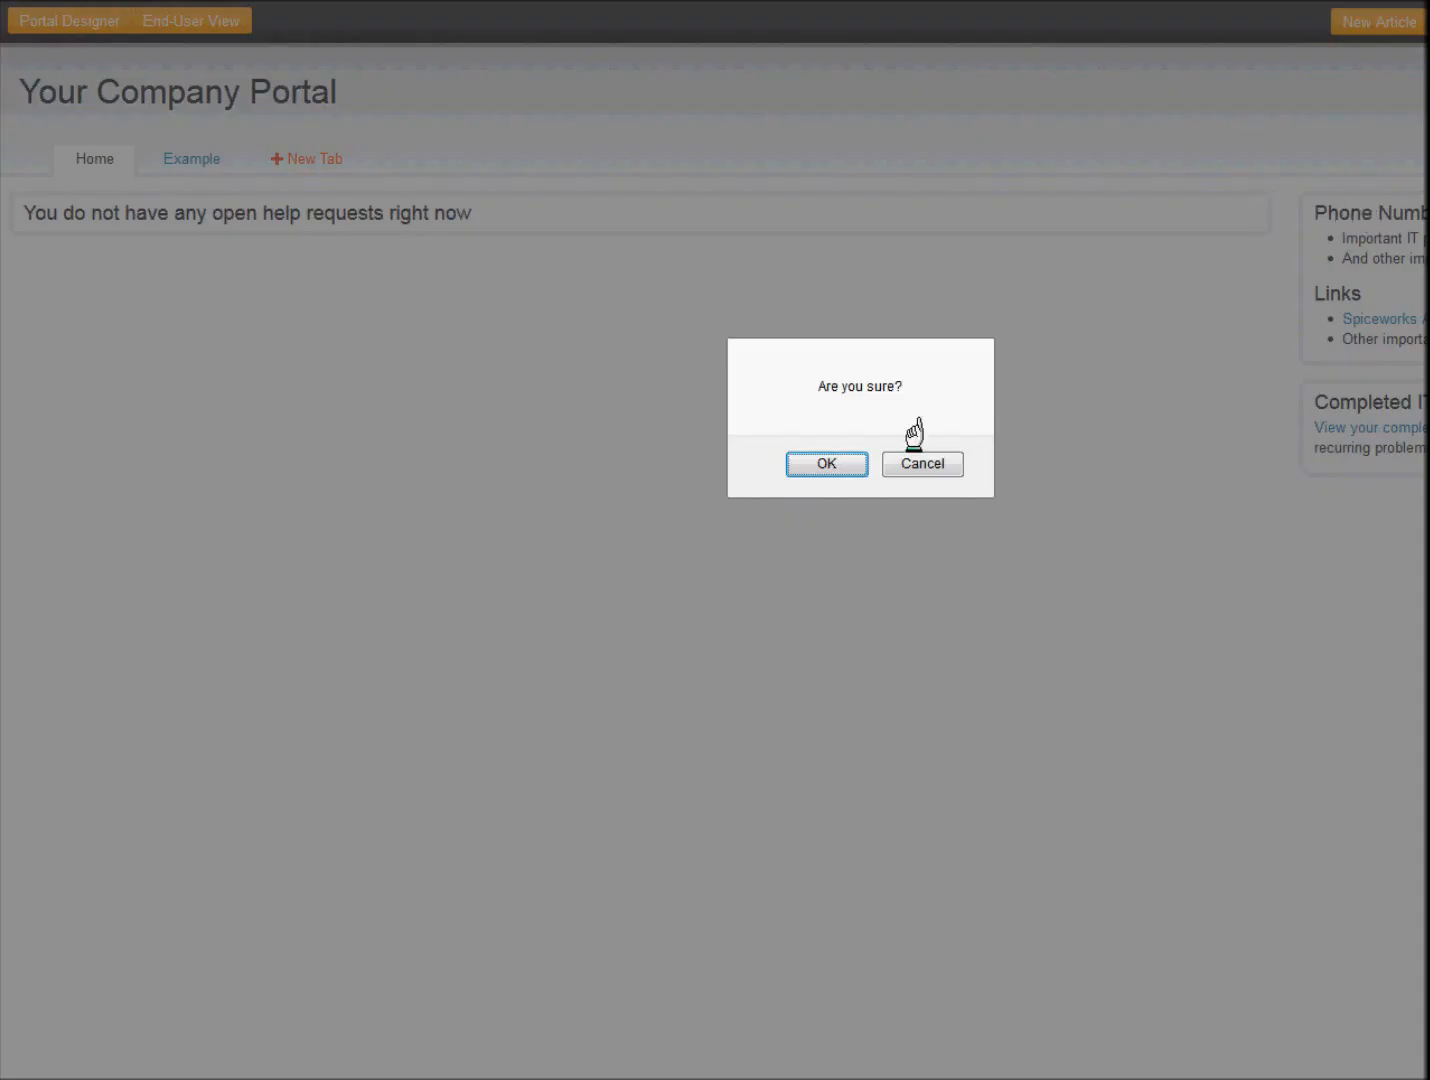
left_click(826, 464)
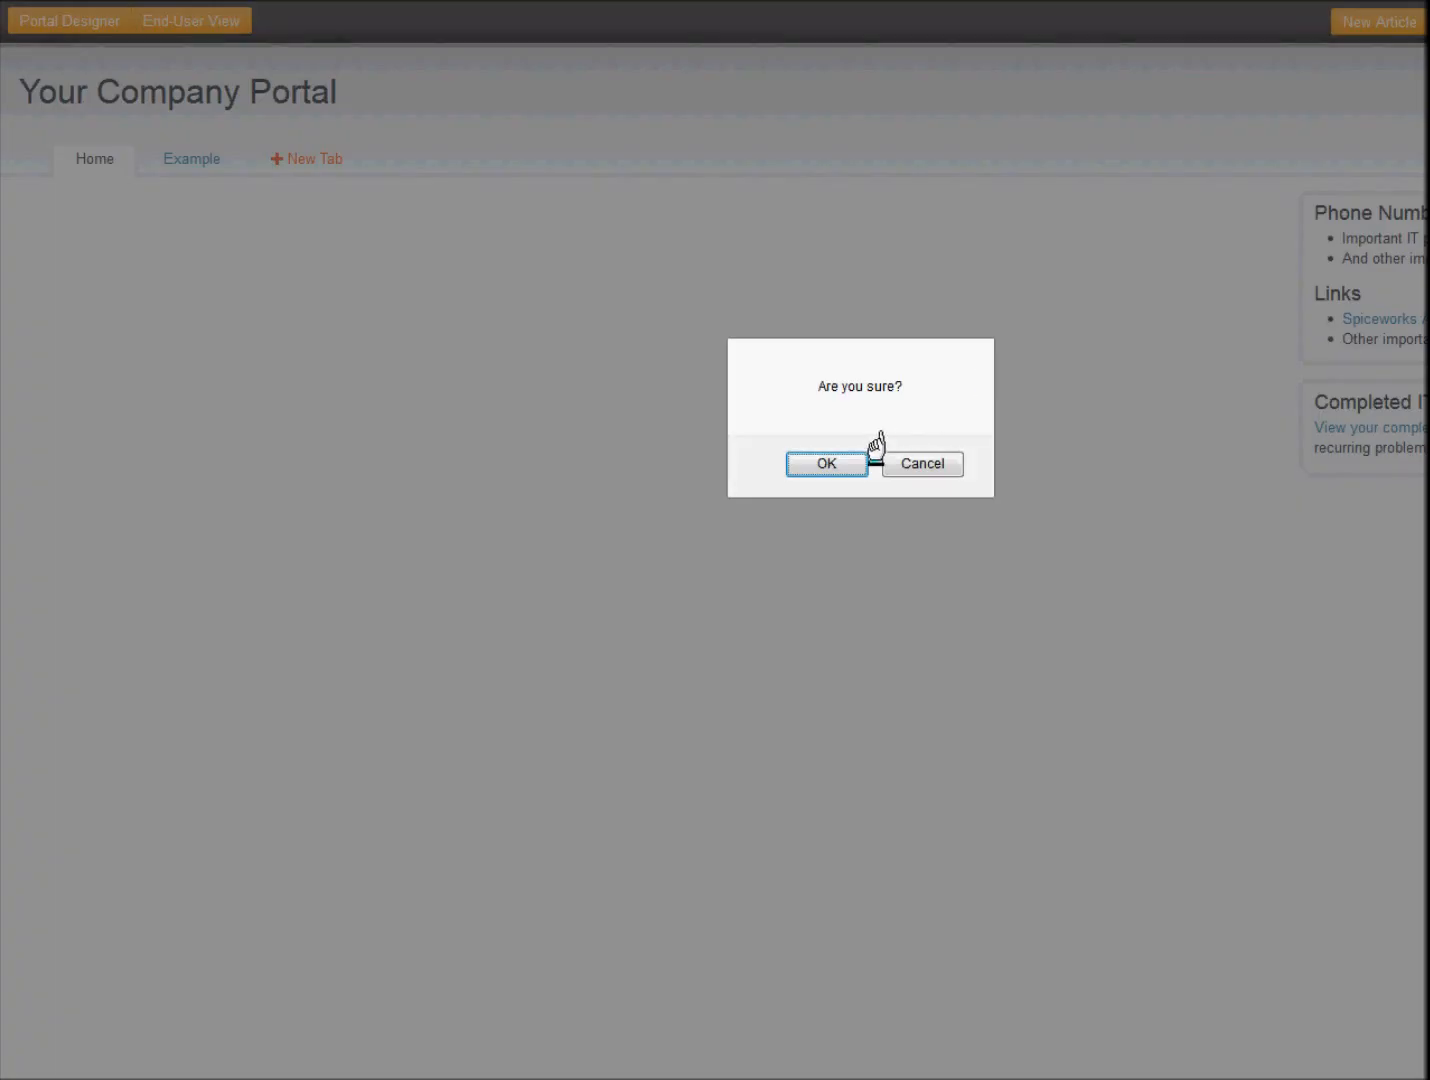
left_click(828, 464)
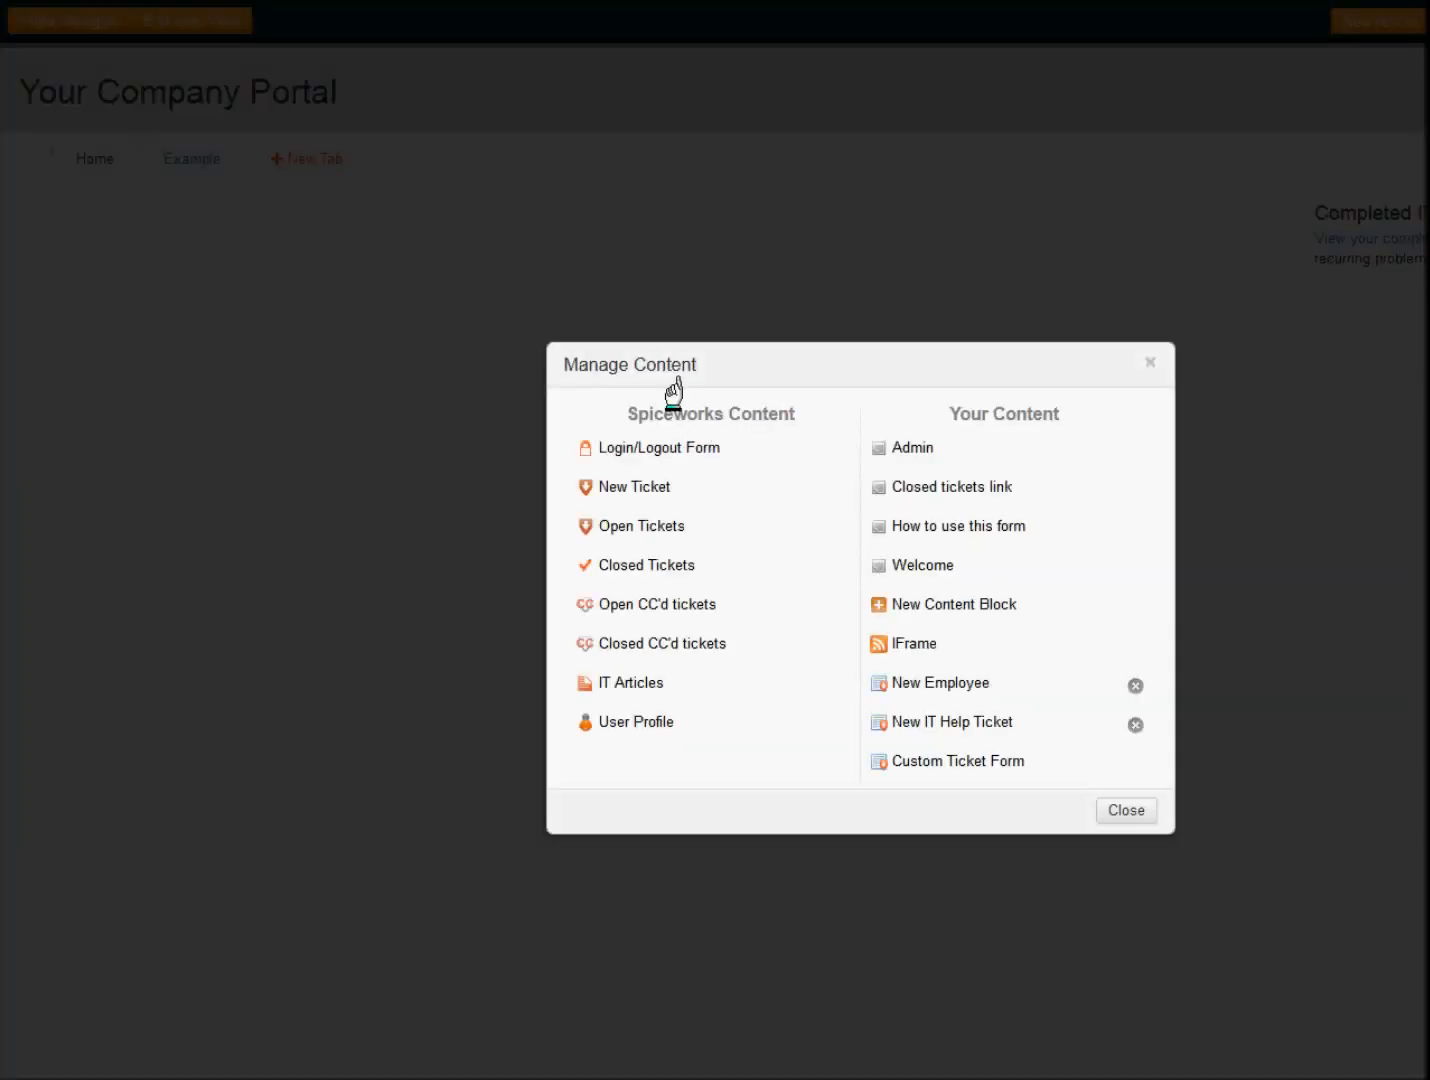
mouse_move(948, 672)
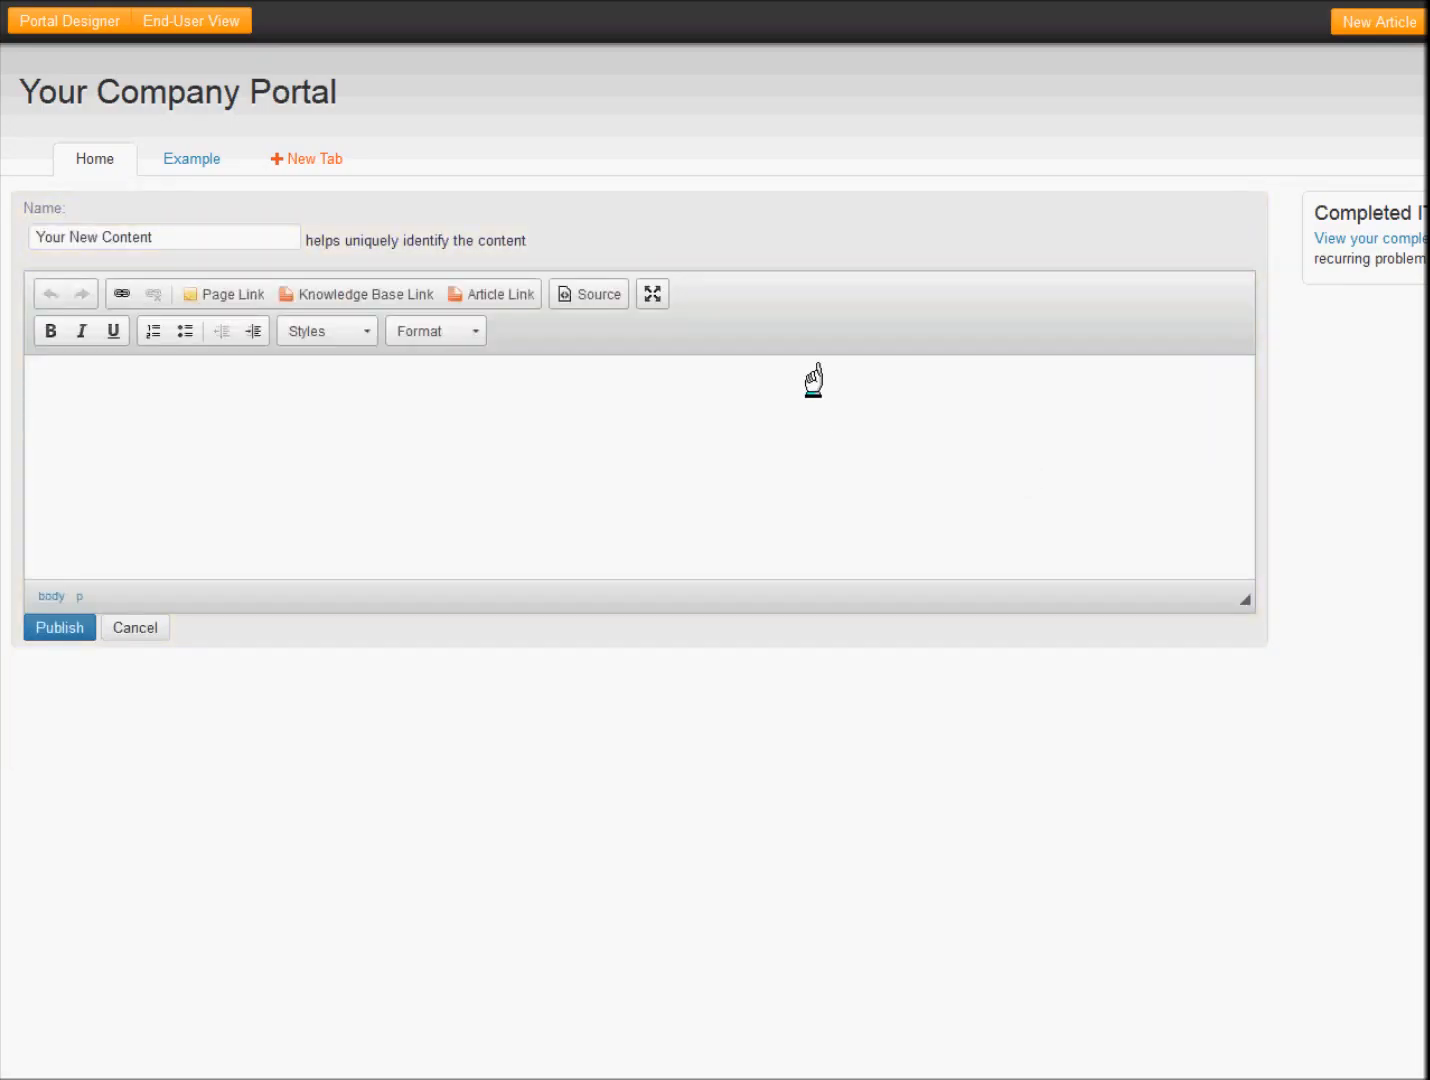
- Switch the new block to HTML source and write the placeholder 'embed here.'
left_click(588, 294)
type("I can insert an")
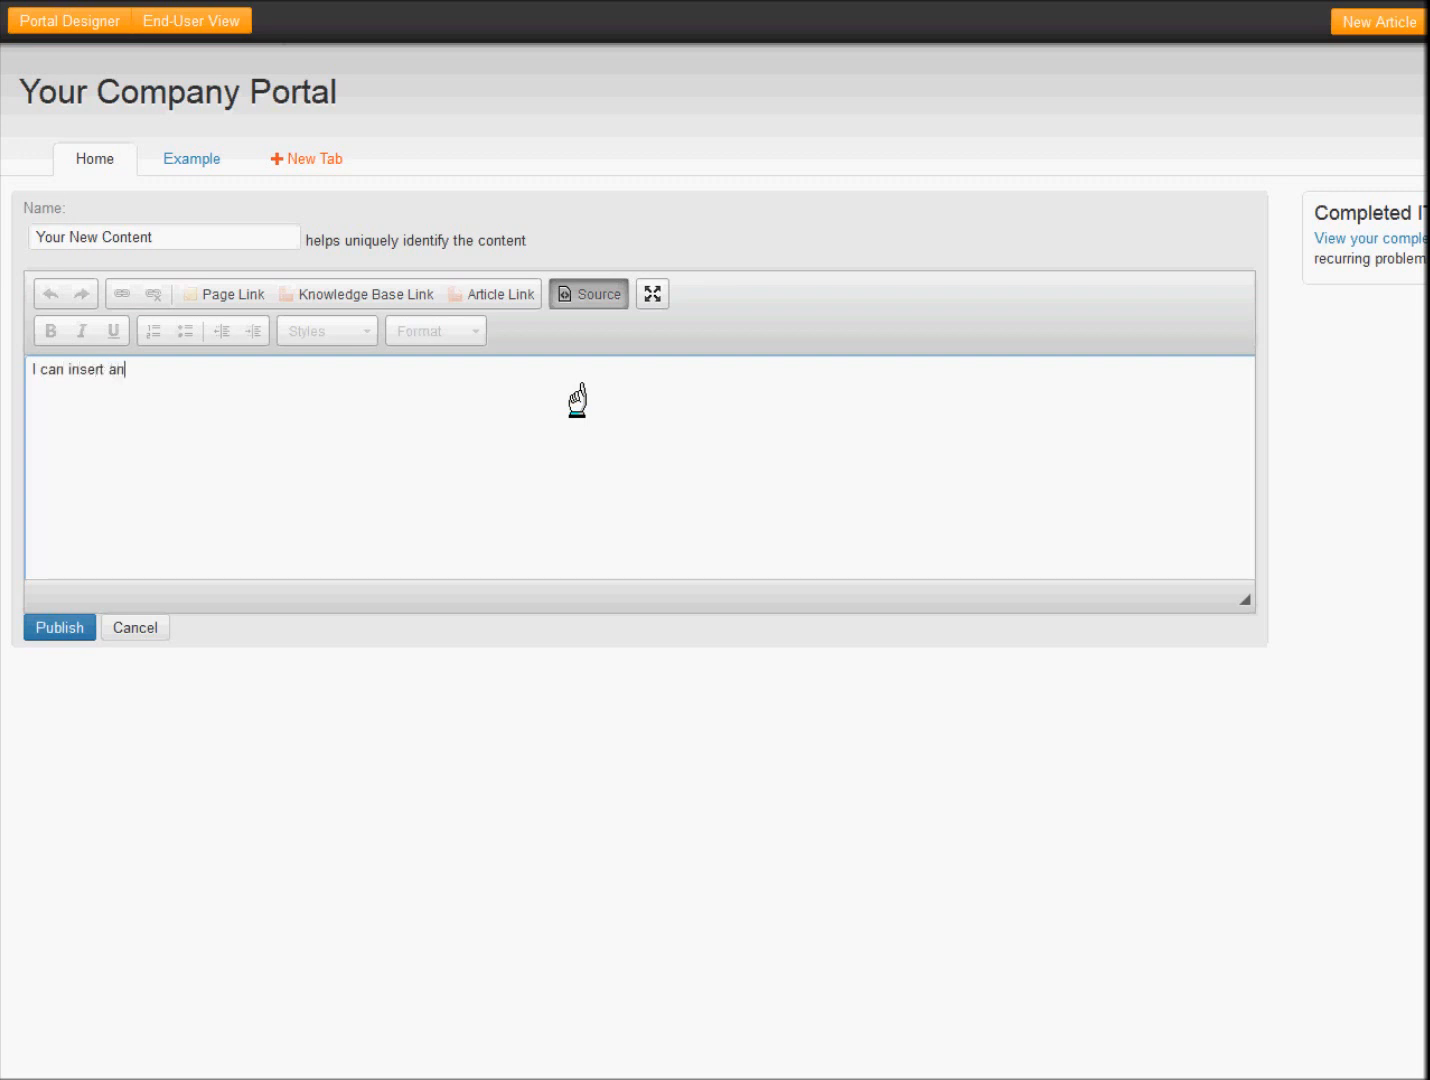
type("ifram")
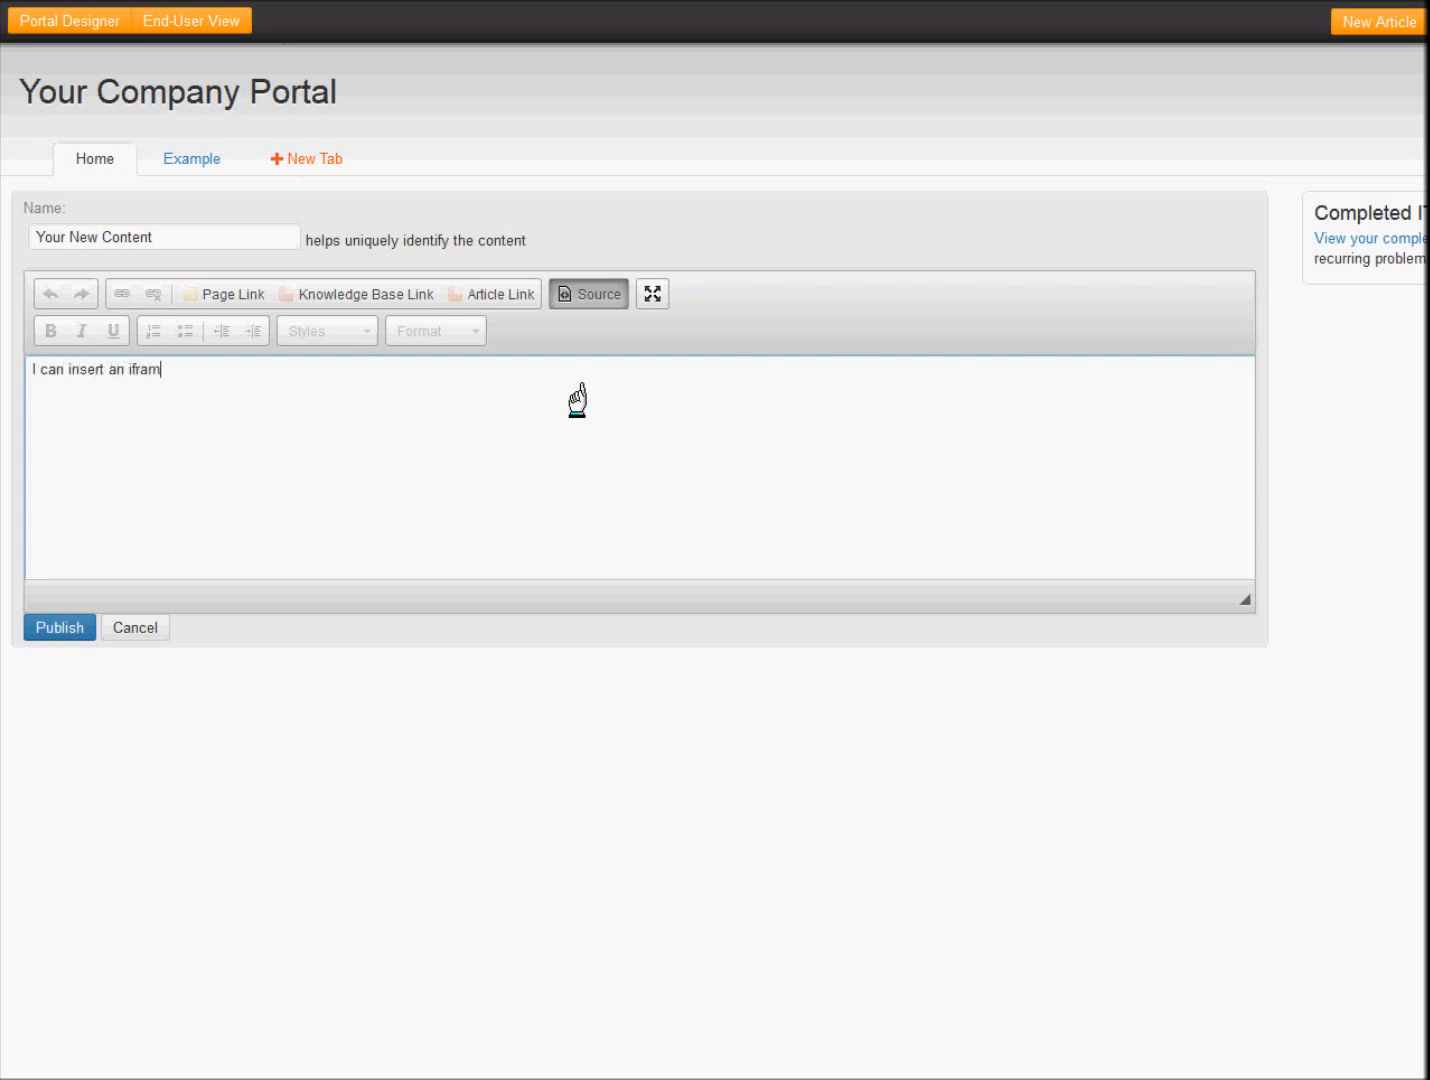
key("BackSpace")
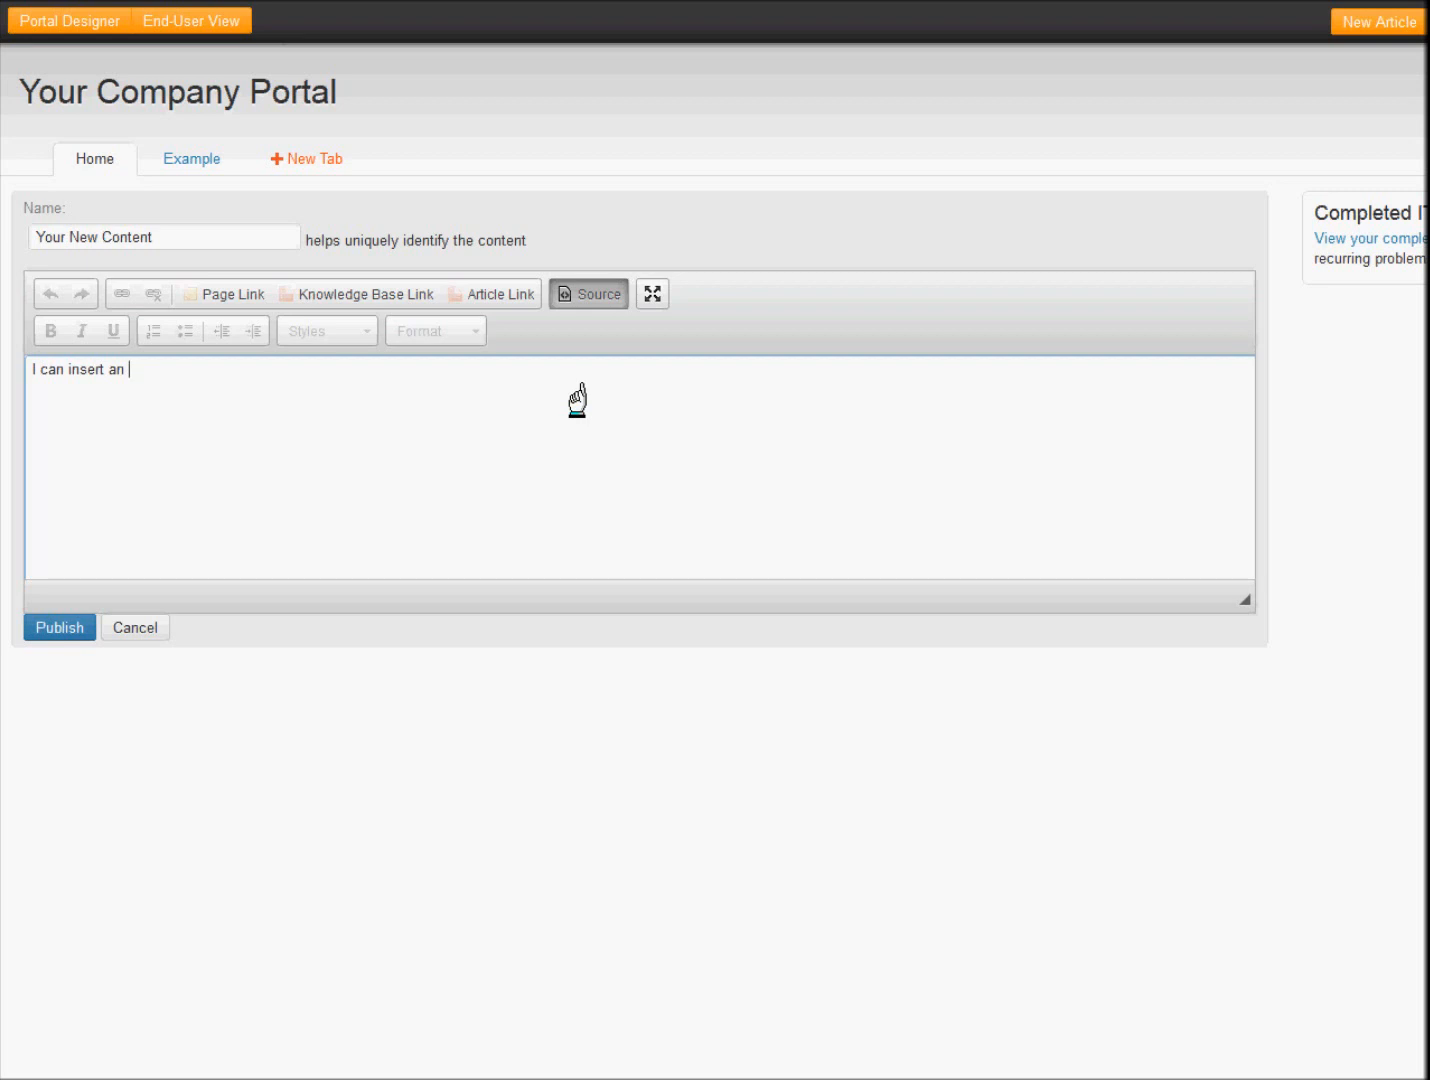
type("embed here.")
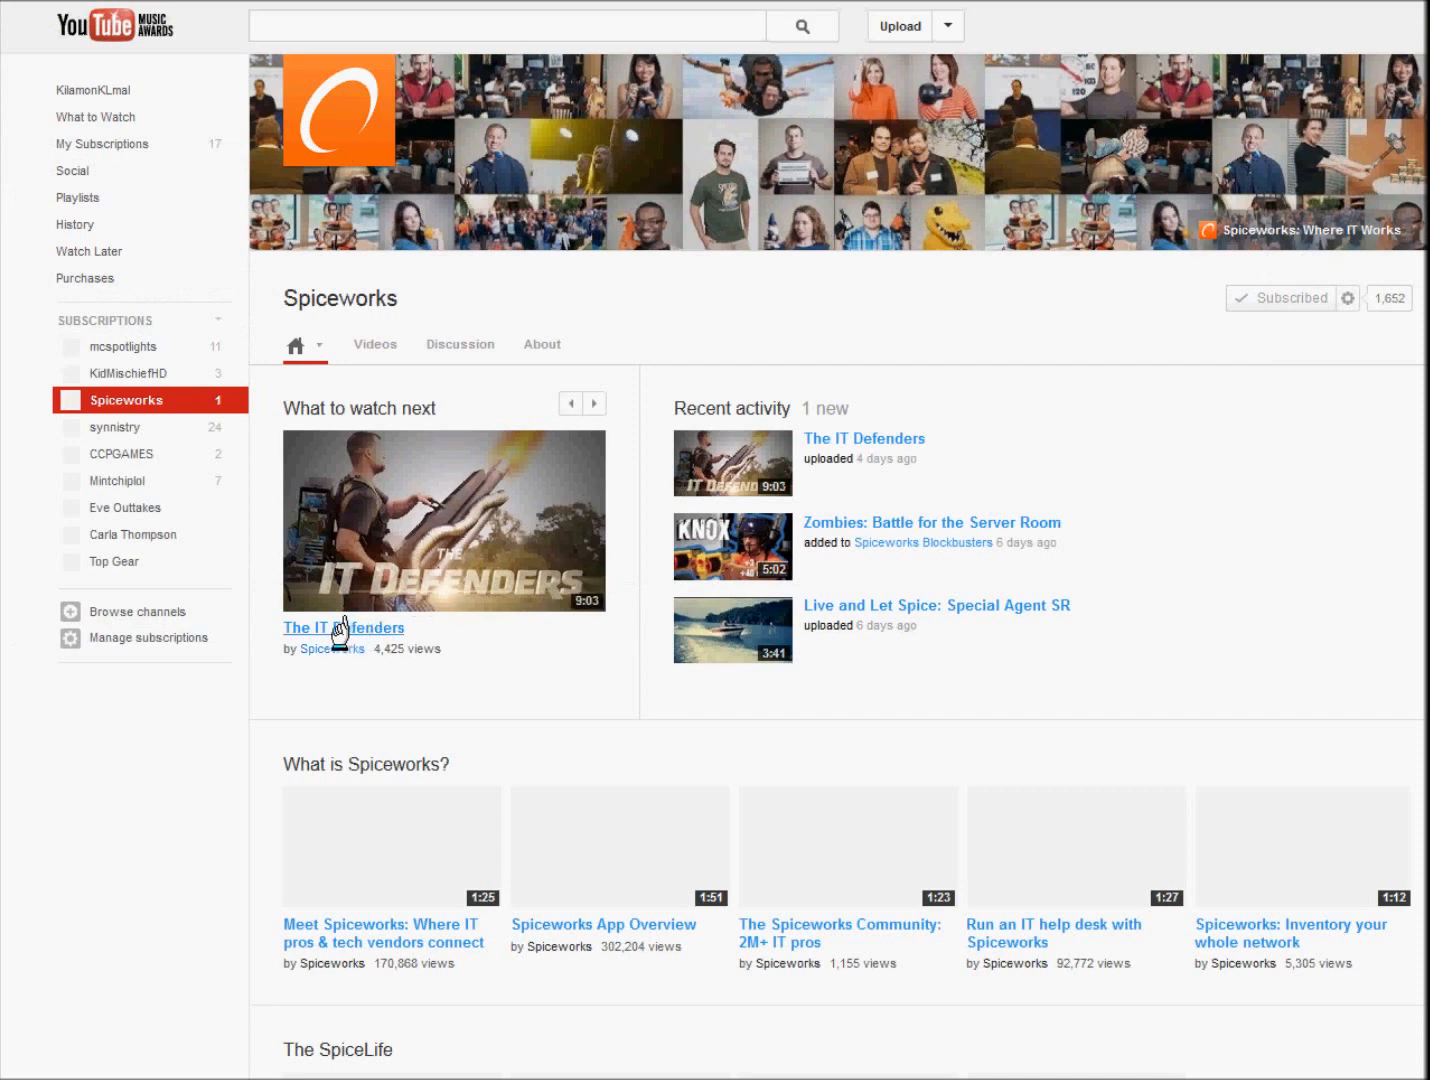
- Open The IT Defenders video from the Spiceworks channel
left_click(344, 628)
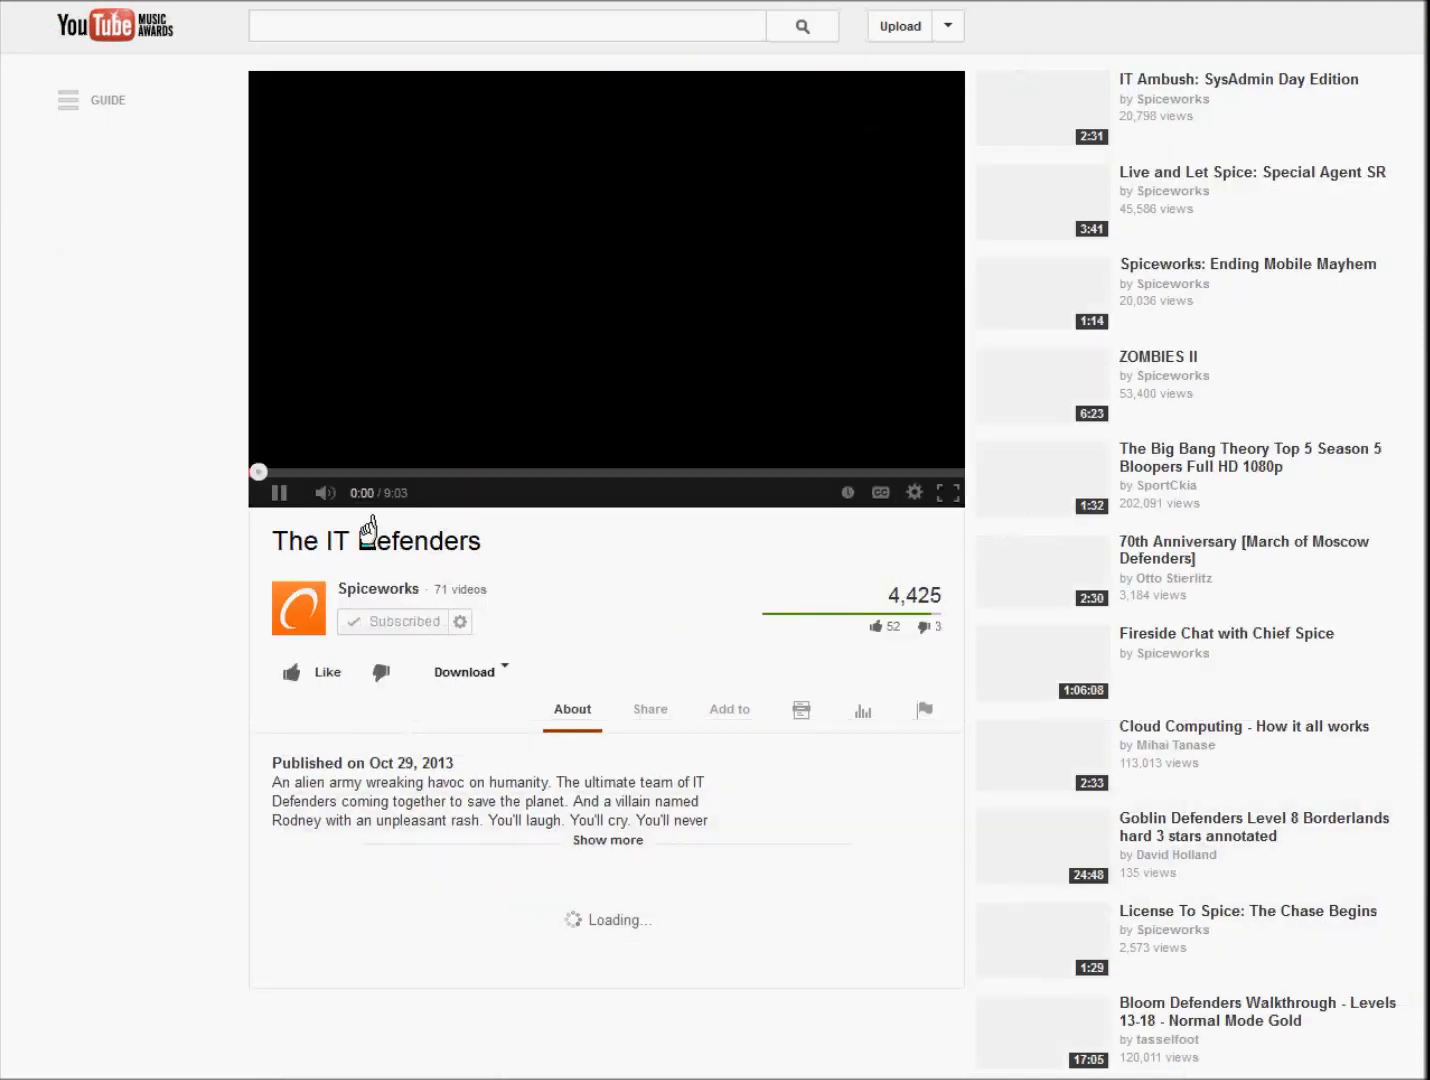
mouse_move(372, 752)
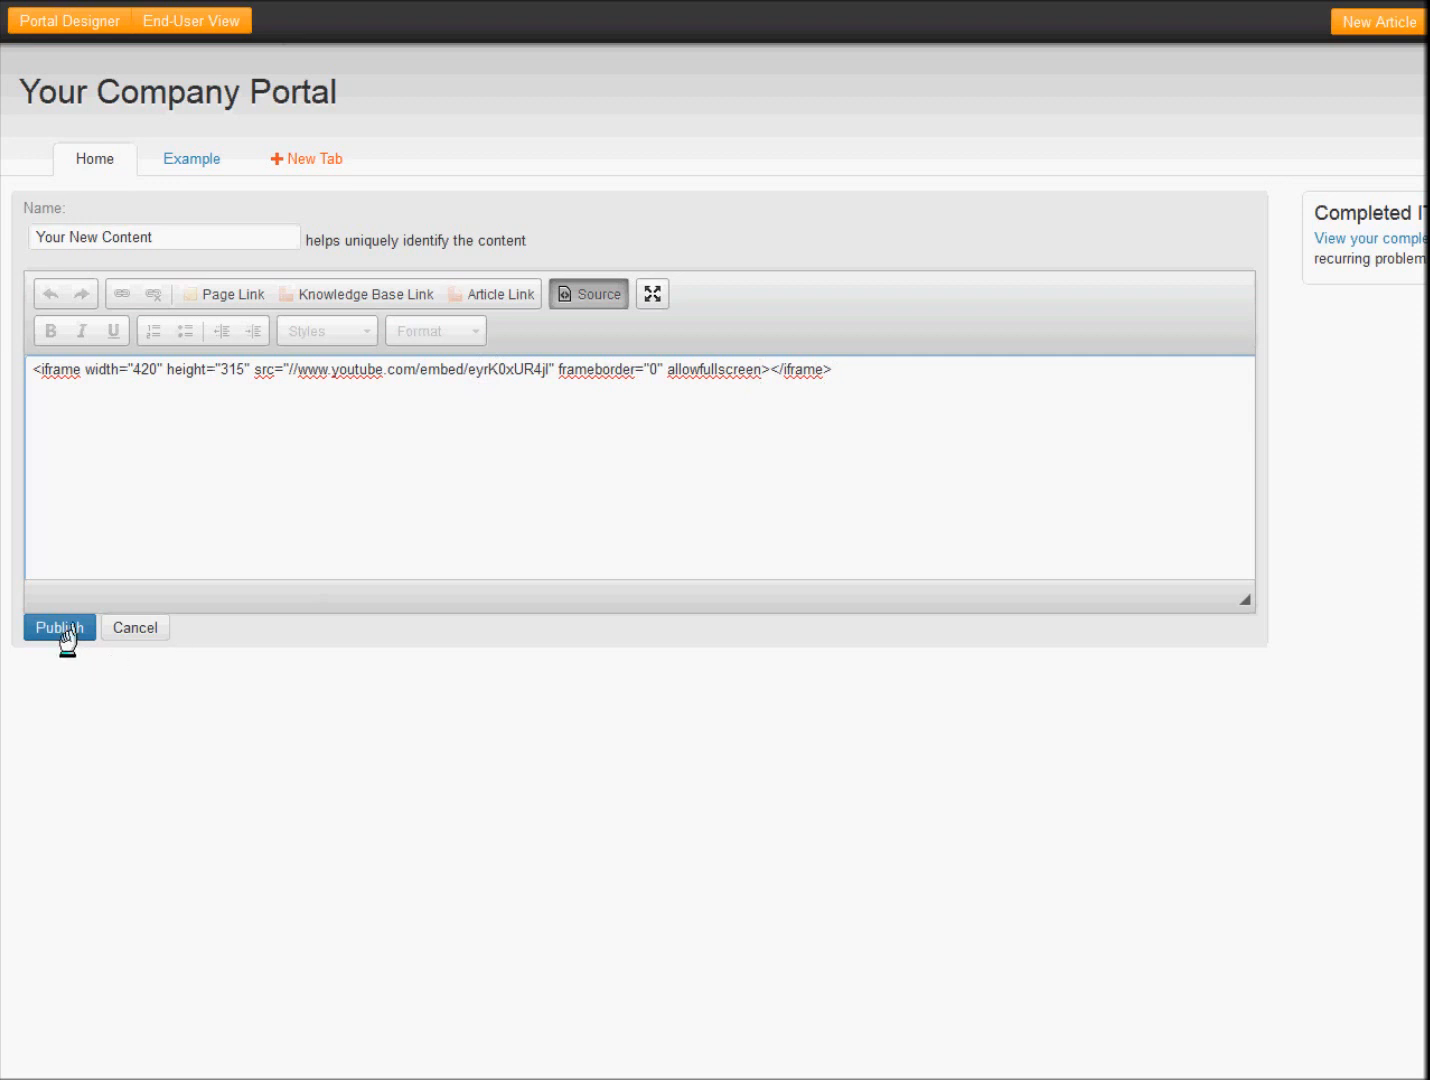
- Publish the IT Defenders embed block and remove the completed-tickets sidebar
left_click(56, 628)
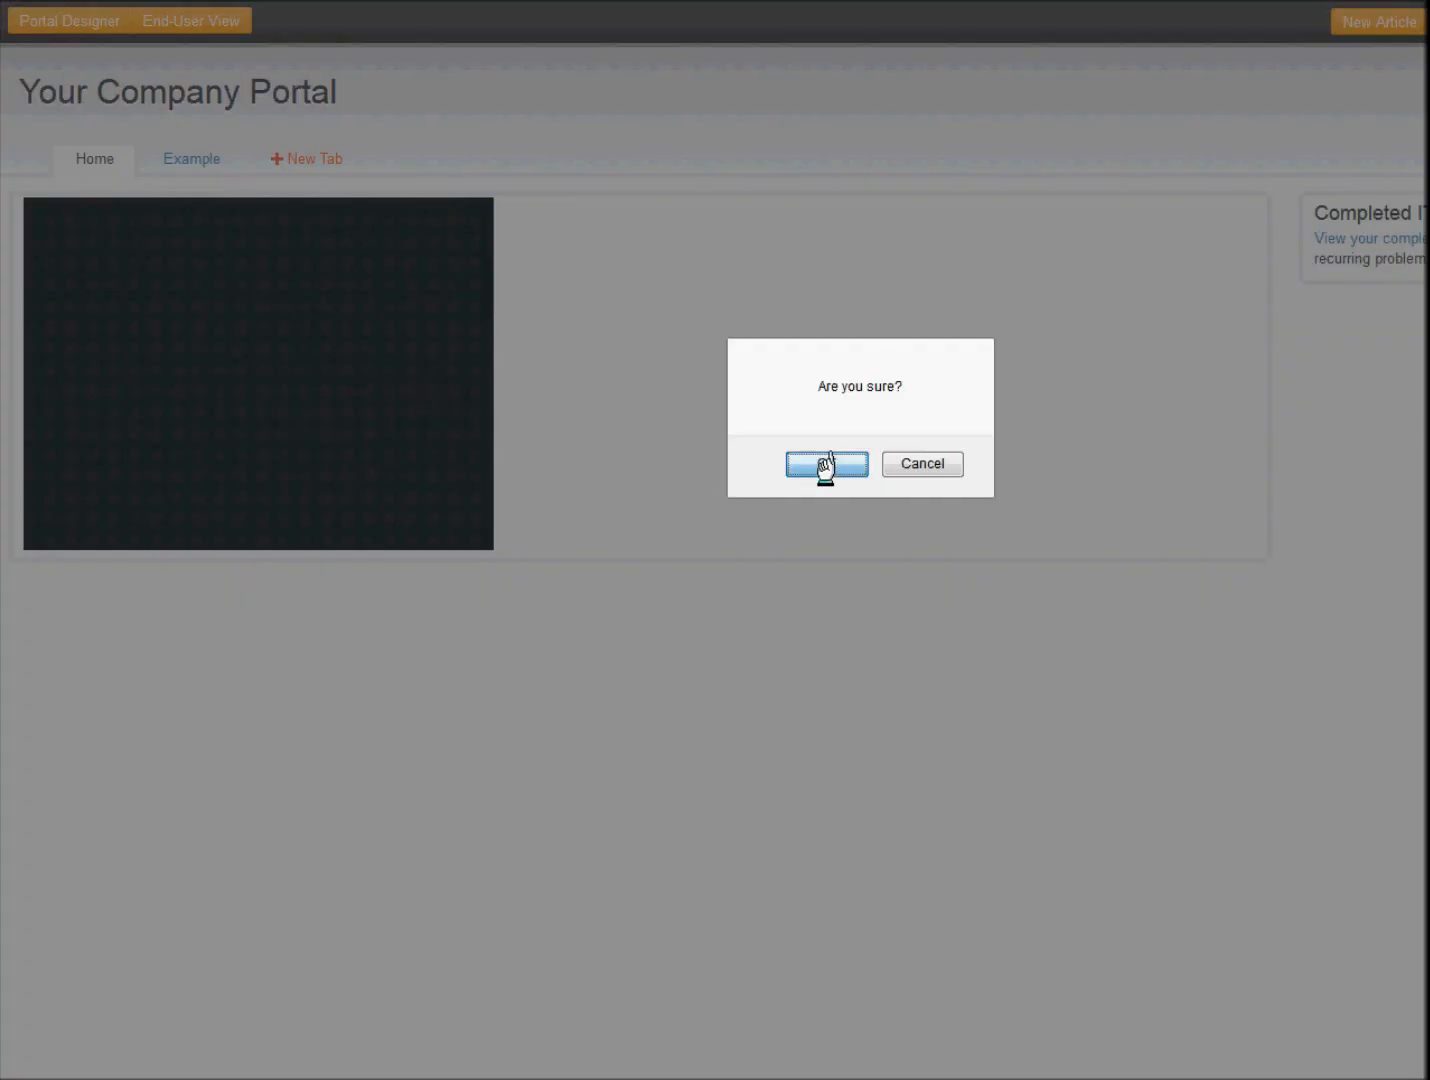
left_click(826, 464)
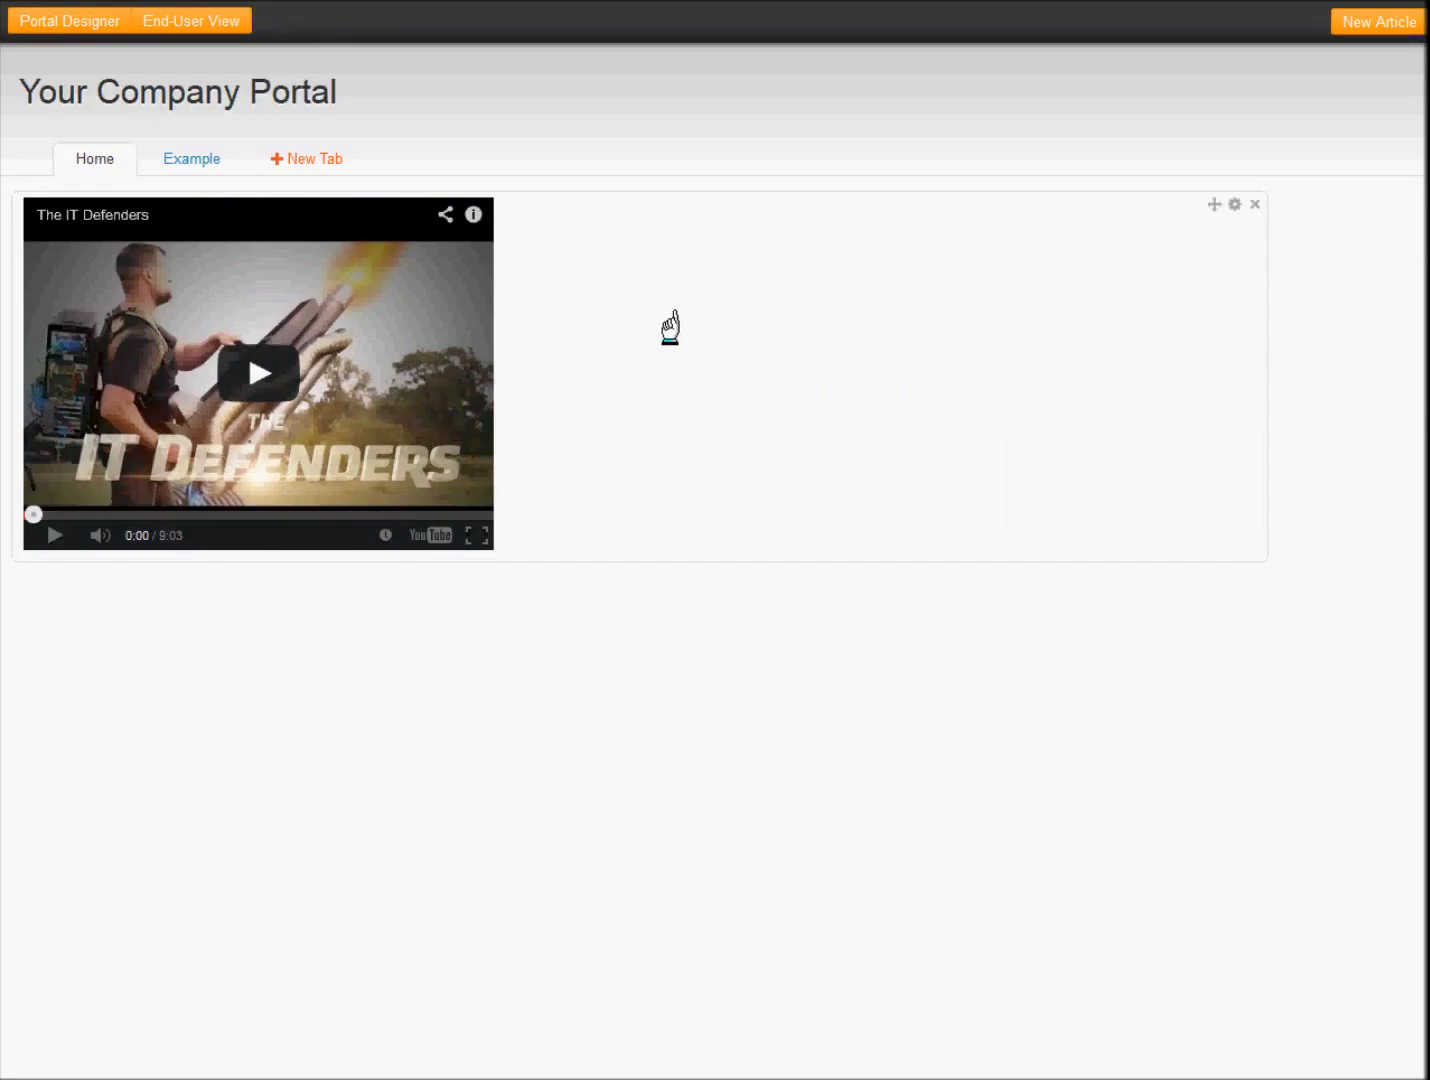
mouse_move(280, 162)
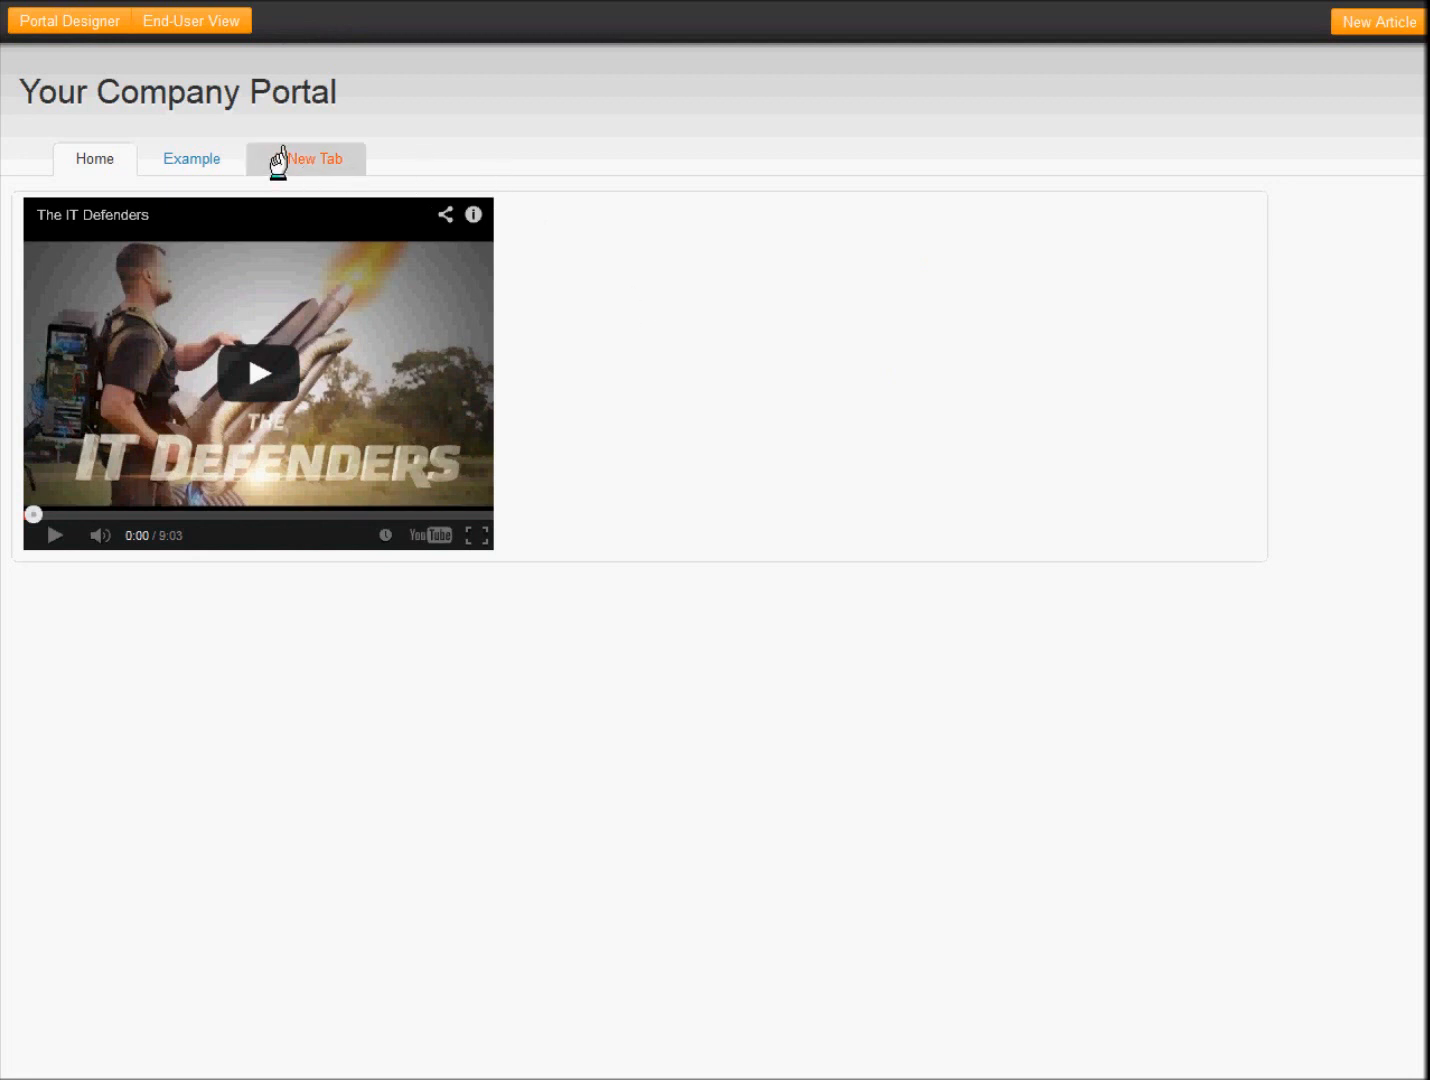
left_click(190, 160)
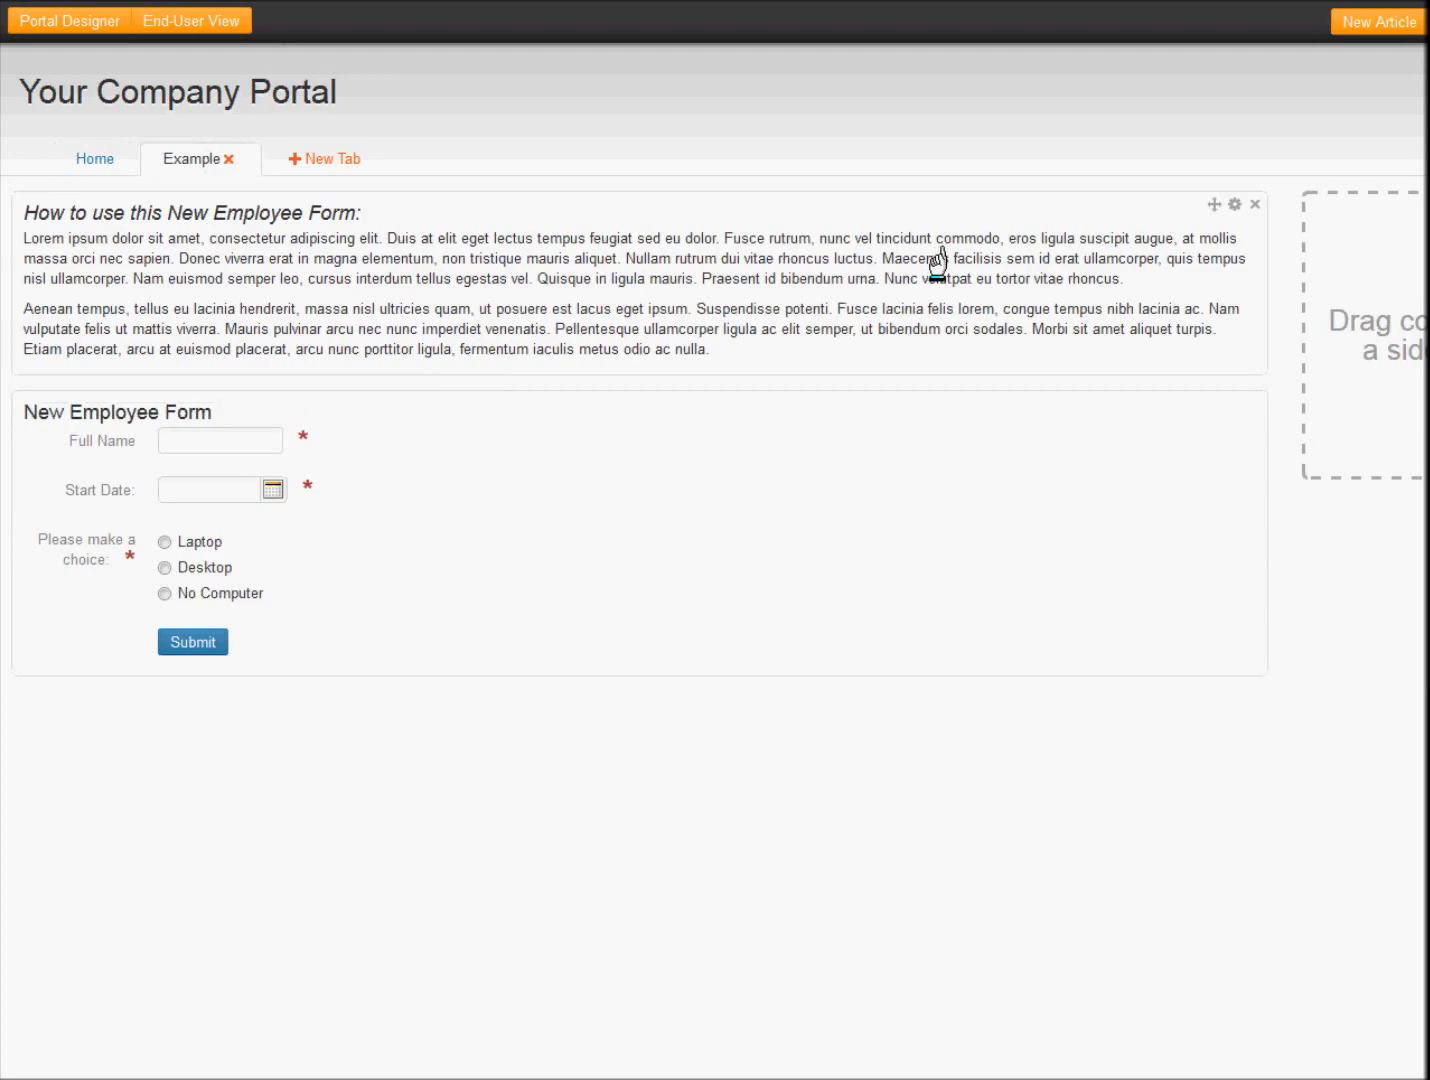
- Remove the how-to instructions block and add the New IT Help Ticket form above the employee form
left_click(1256, 204)
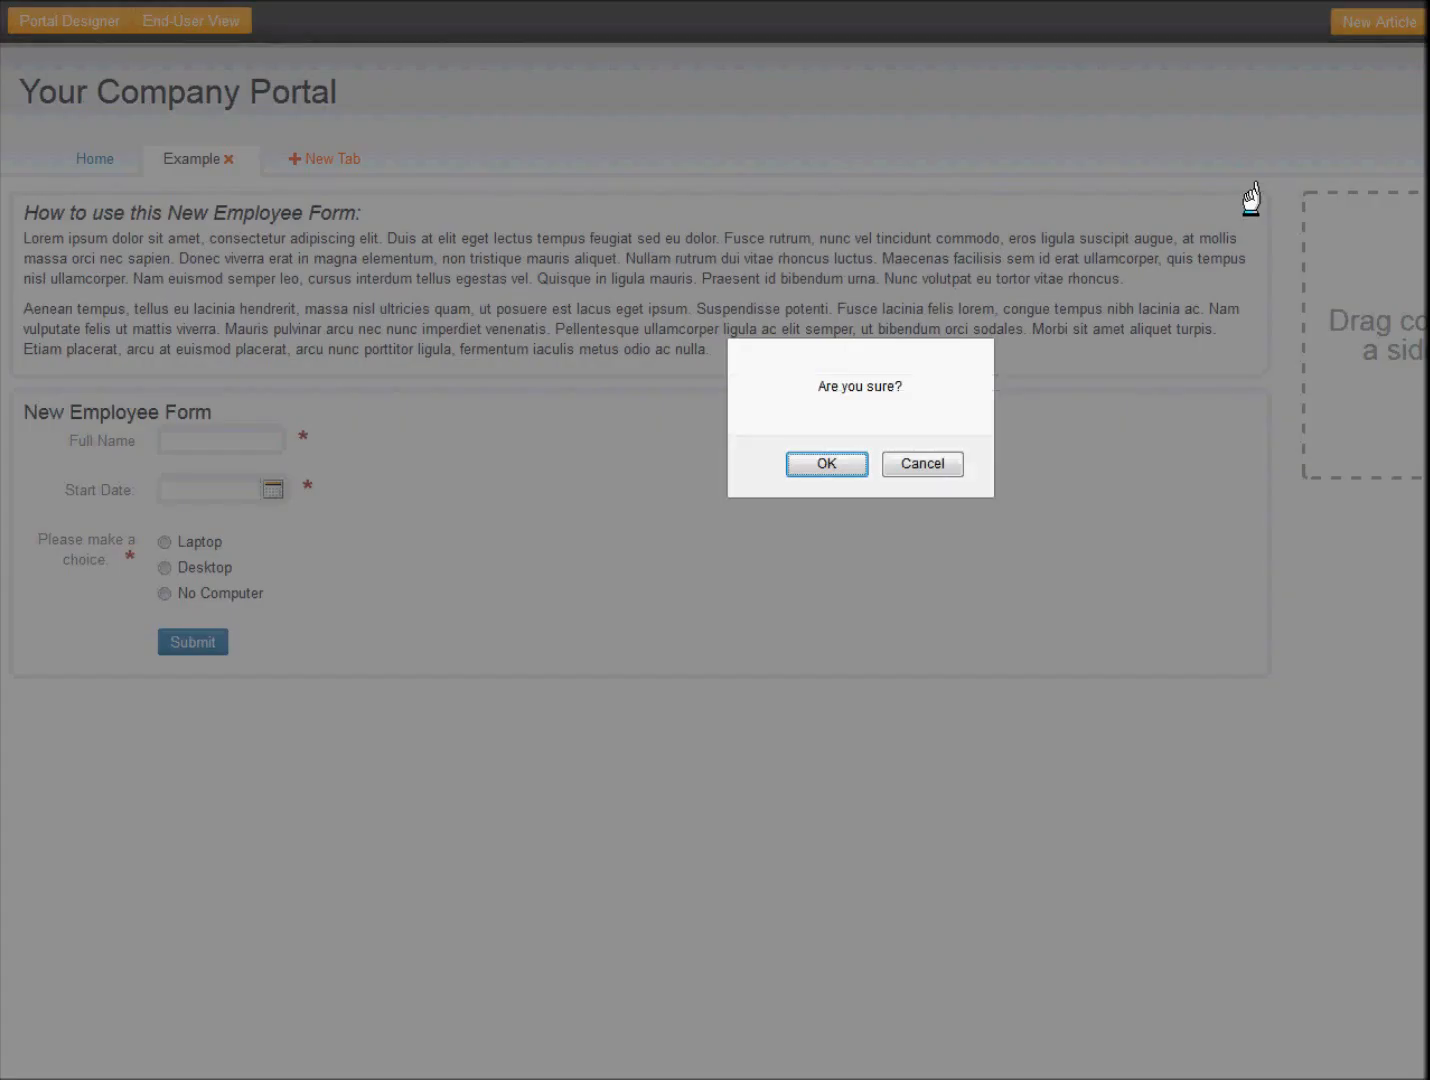
left_click(828, 464)
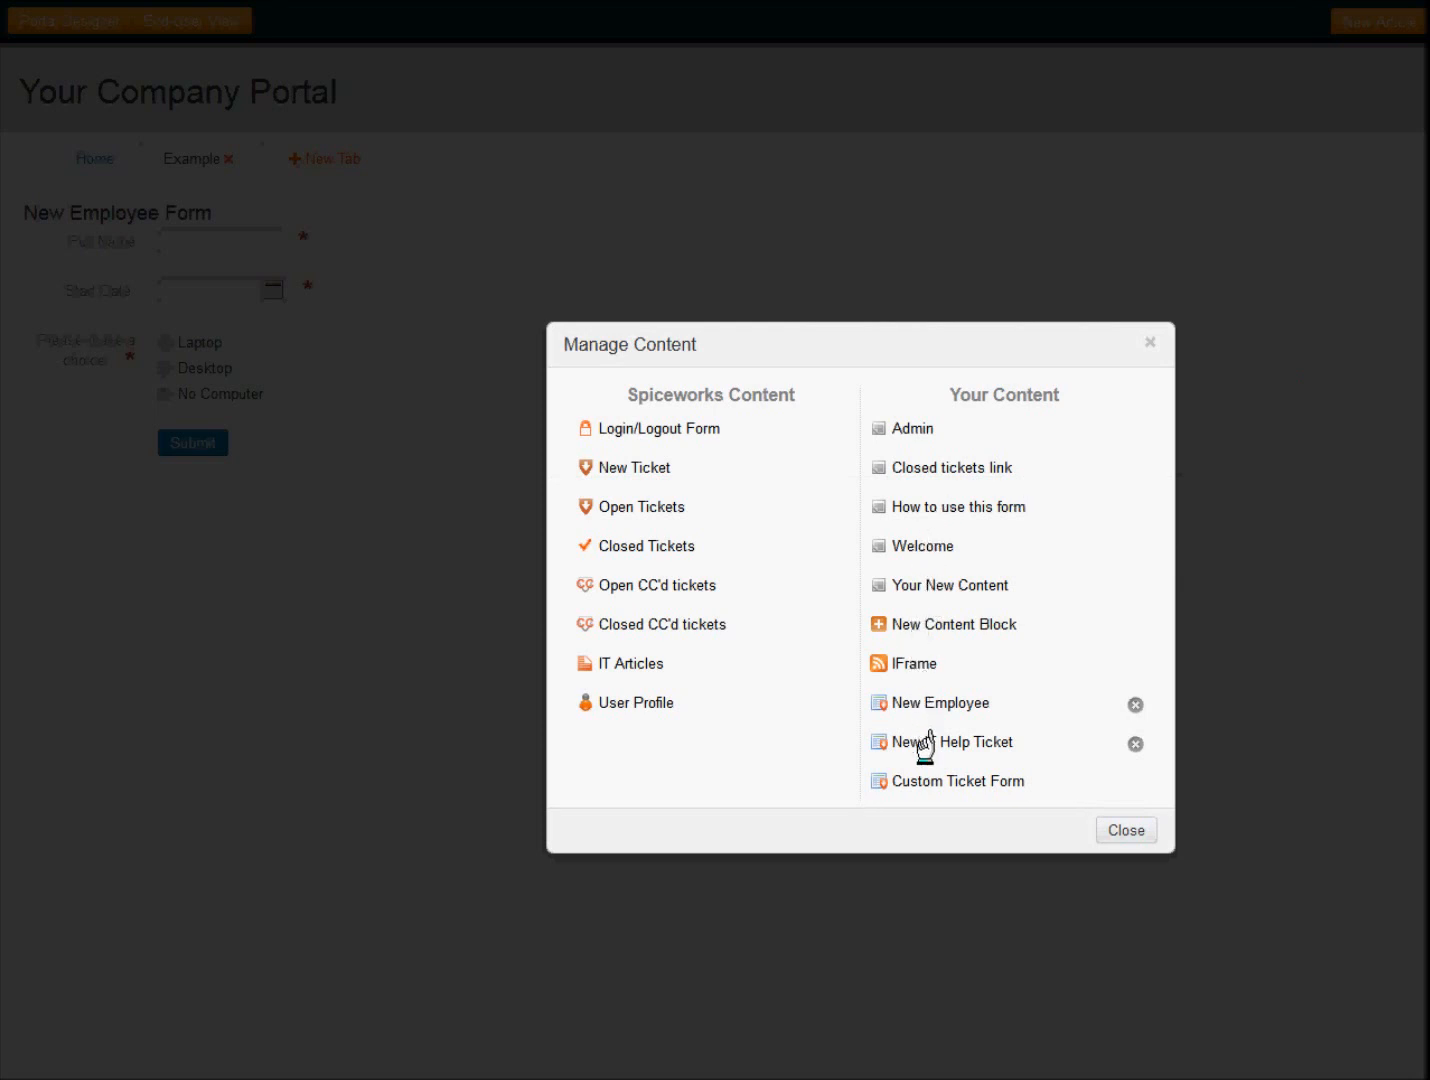
left_click(950, 740)
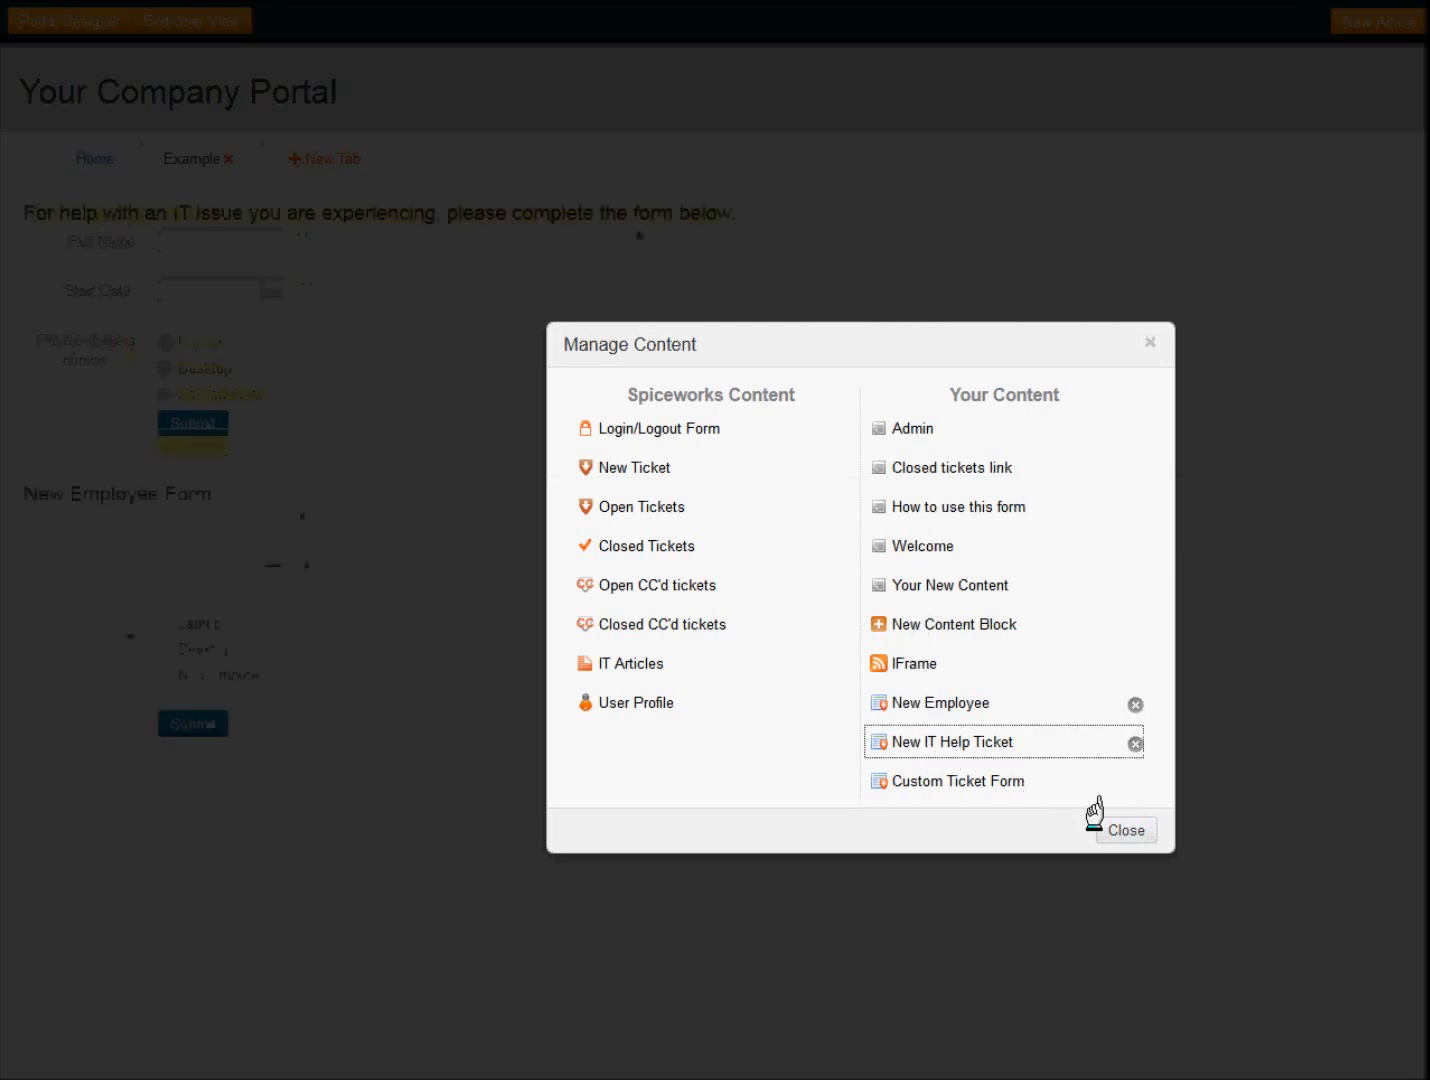
left_click(1124, 830)
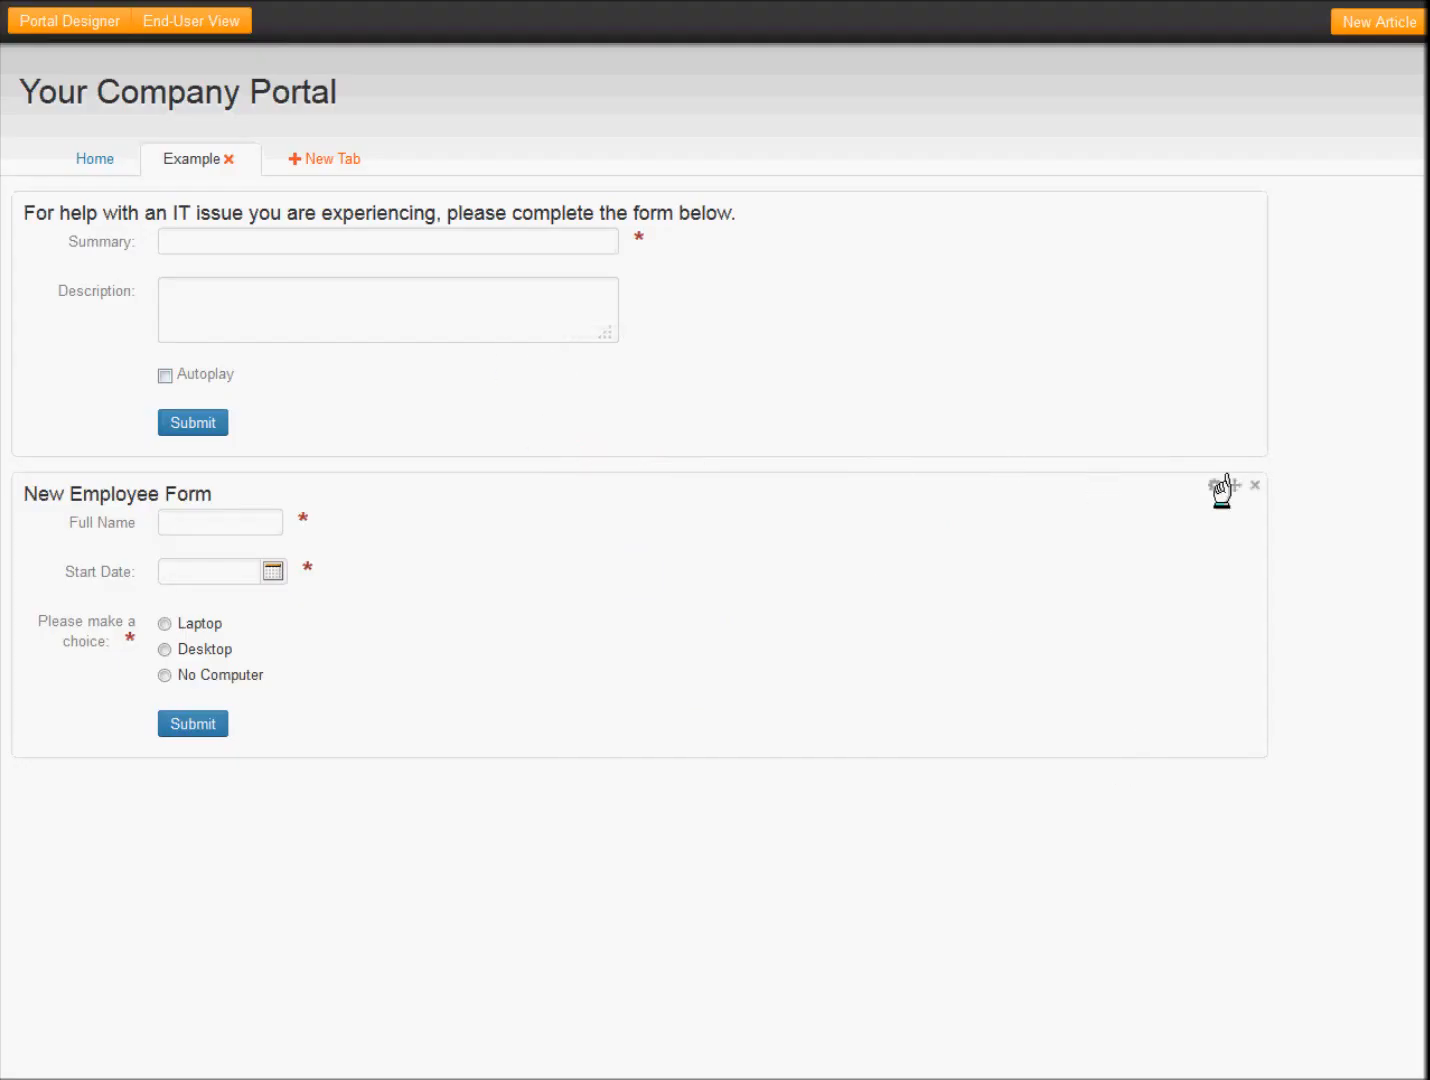